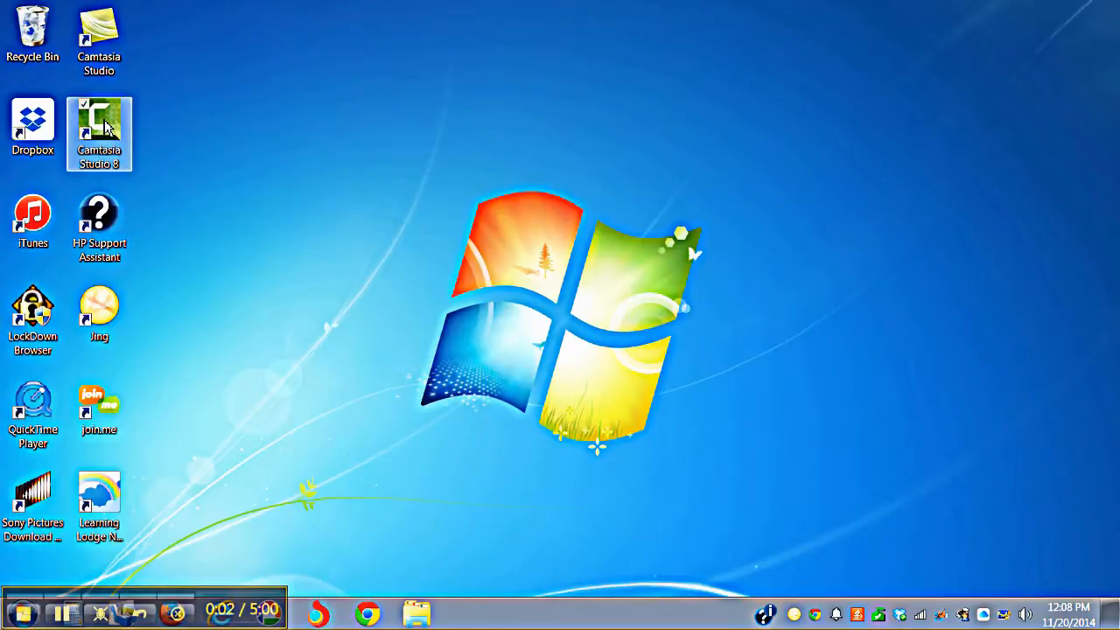
Launch Camtasia Studio 8, disable the welcome screen at startup and close it.
{"action": "double_click", "coordinate": [98, 131]}
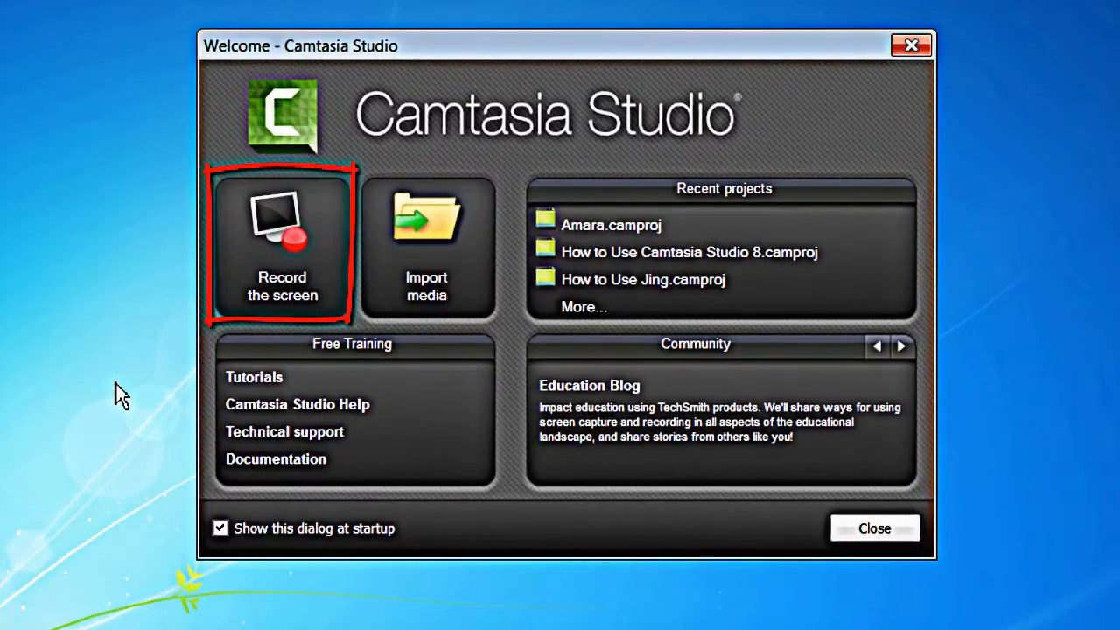
{"action": "mouse_move", "coordinate": [427, 245]}
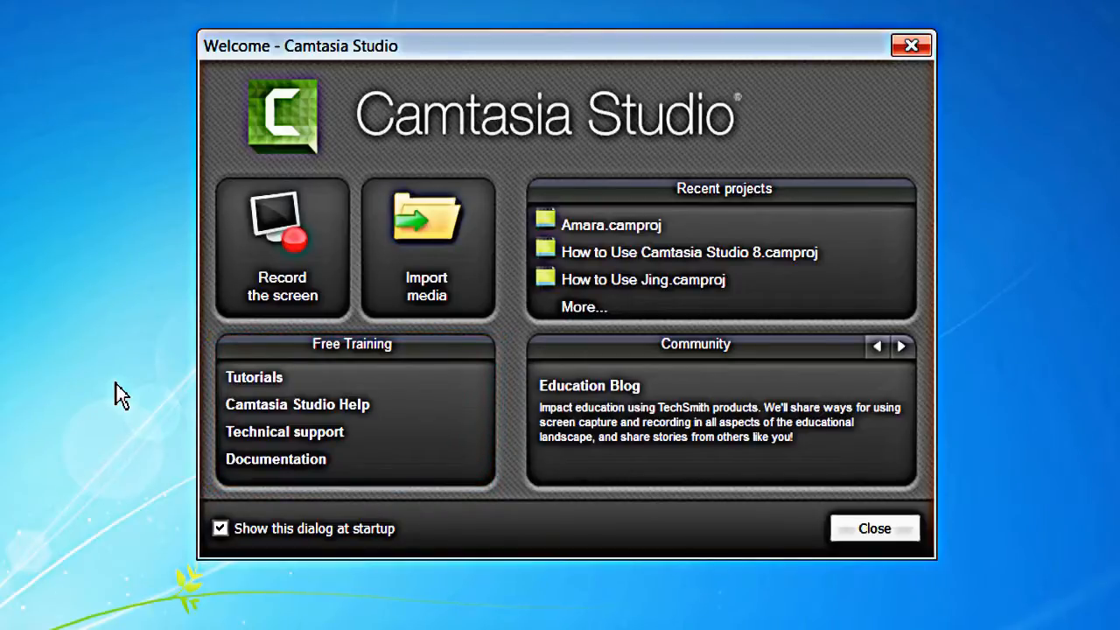
{"action": "mouse_move", "coordinate": [143, 410]}
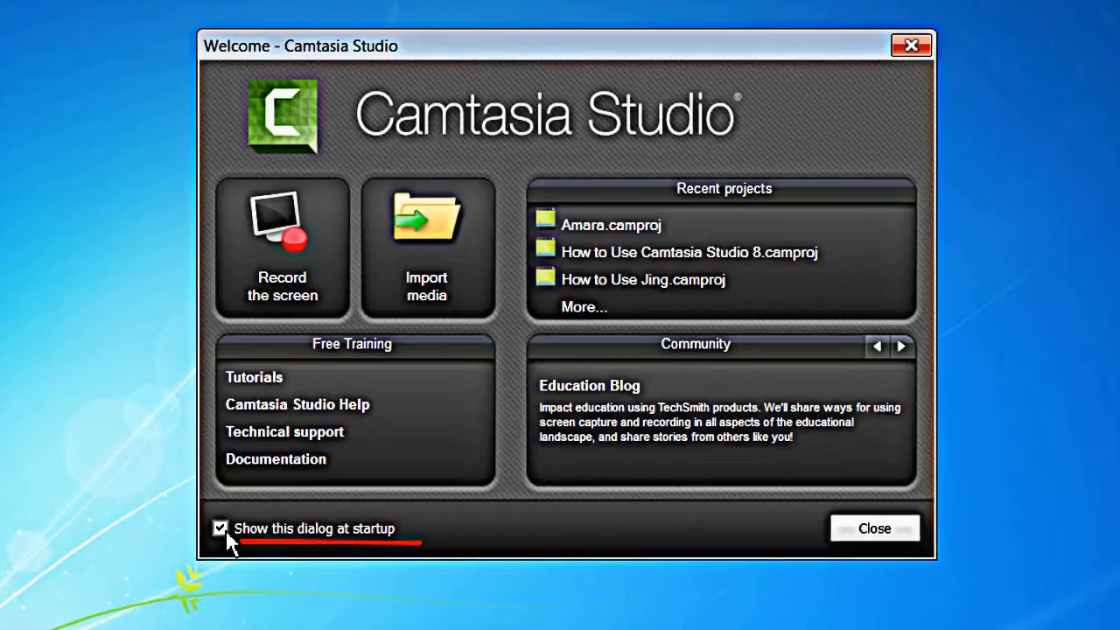
{"action": "left_click", "coordinate": [220, 528]}
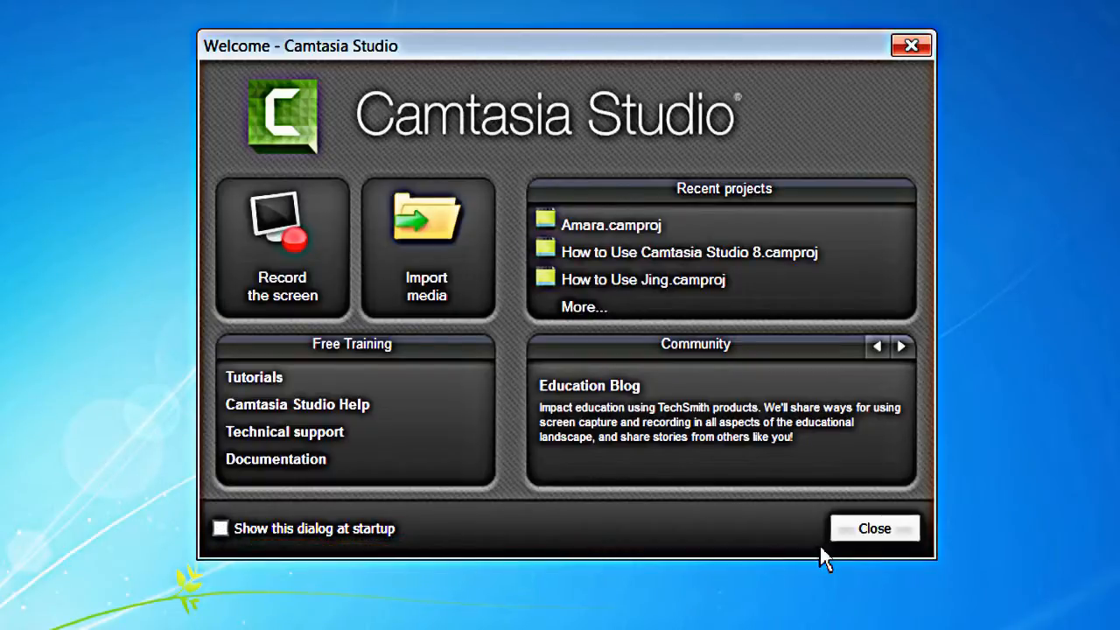
{"action": "left_click", "coordinate": [873, 528]}
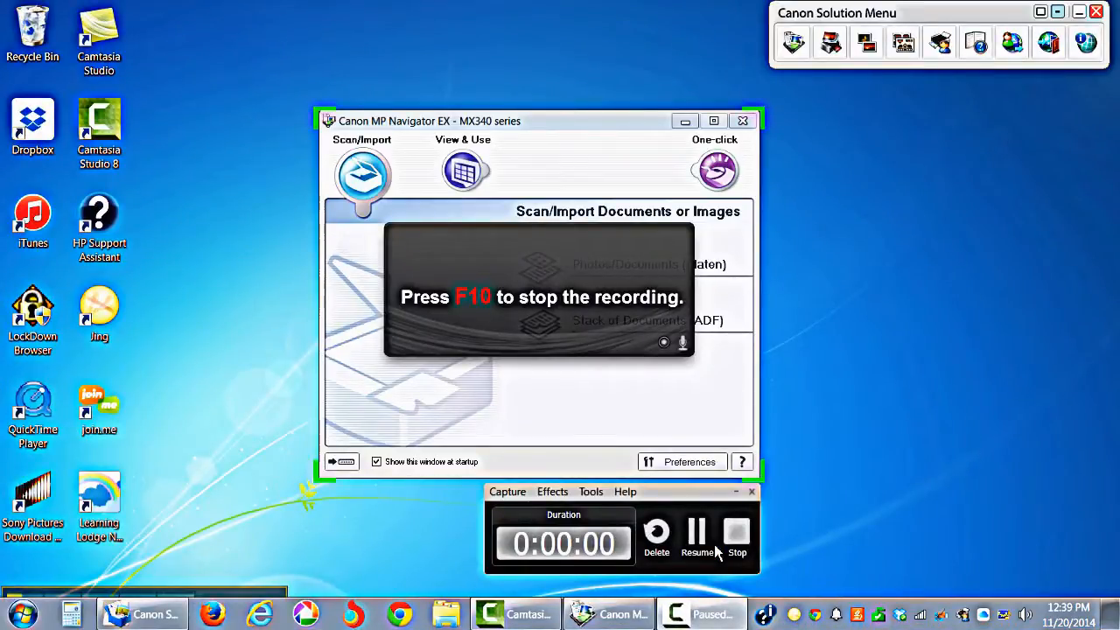
Resume the paused recording of the Canon MP Navigator window.
{"action": "left_click", "coordinate": [696, 534]}
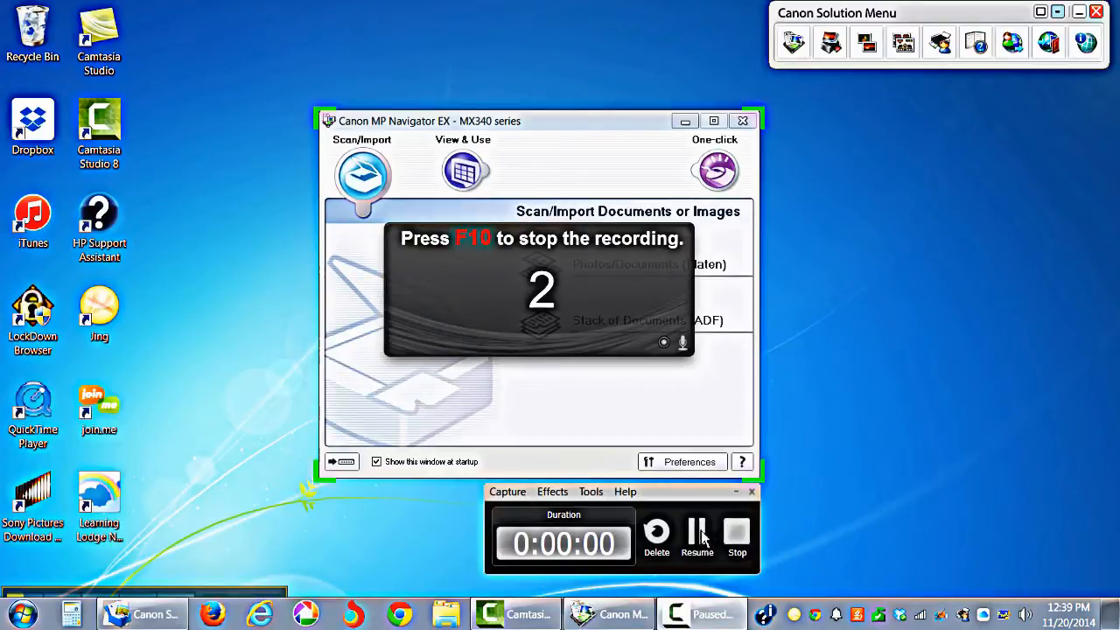
{"action": "left_click", "coordinate": [696, 534]}
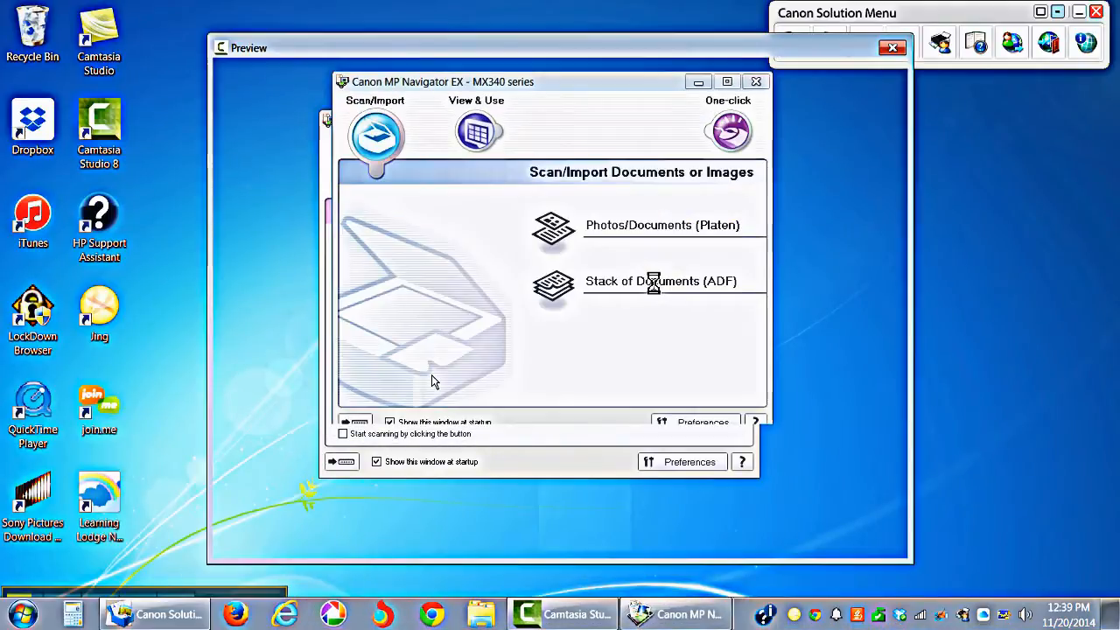
Finish the preview and choose Save and Edit for the capture.
{"action": "left_click", "coordinate": [486, 131]}
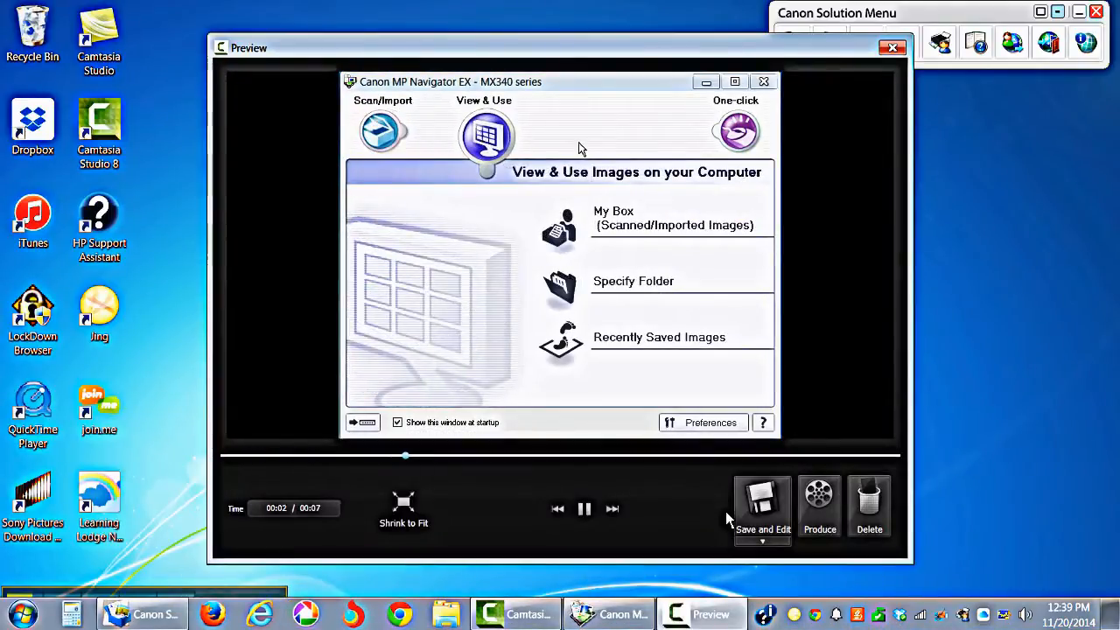
{"action": "left_click", "coordinate": [734, 133]}
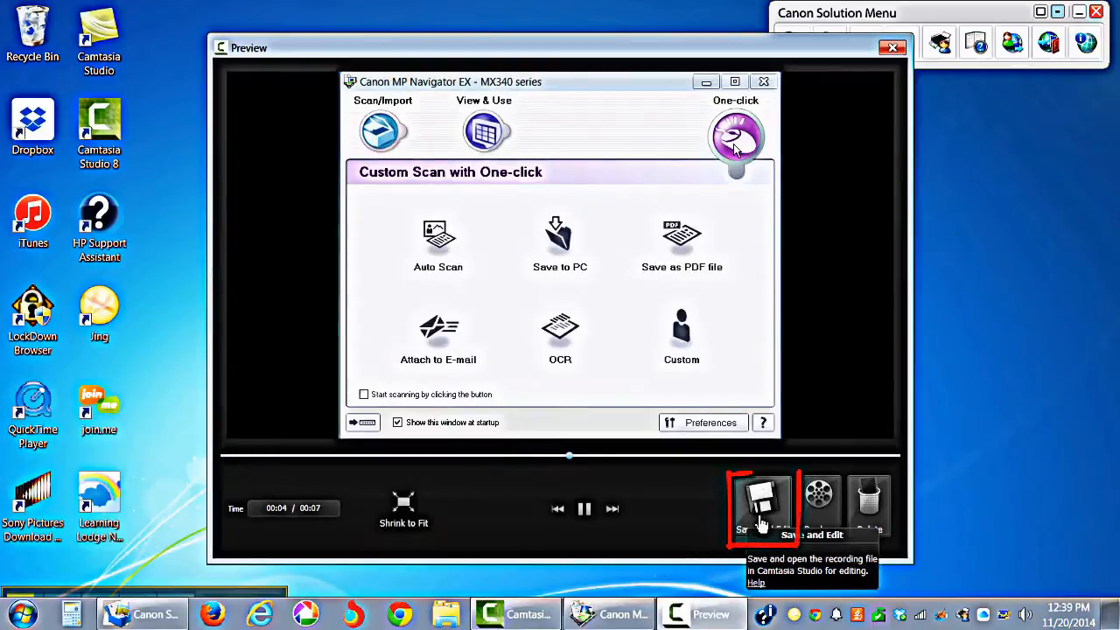
{"action": "left_click", "coordinate": [763, 503]}
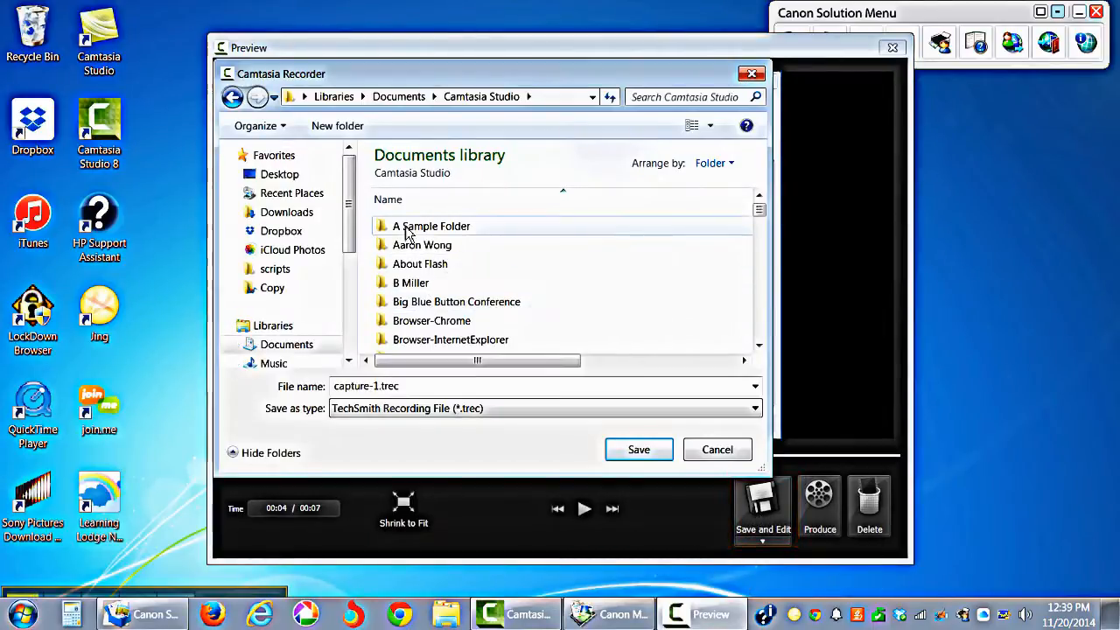
Create a Tutorial folder and save the recording there as CanonMenucapture-1.trec.
{"action": "left_click", "coordinate": [336, 126]}
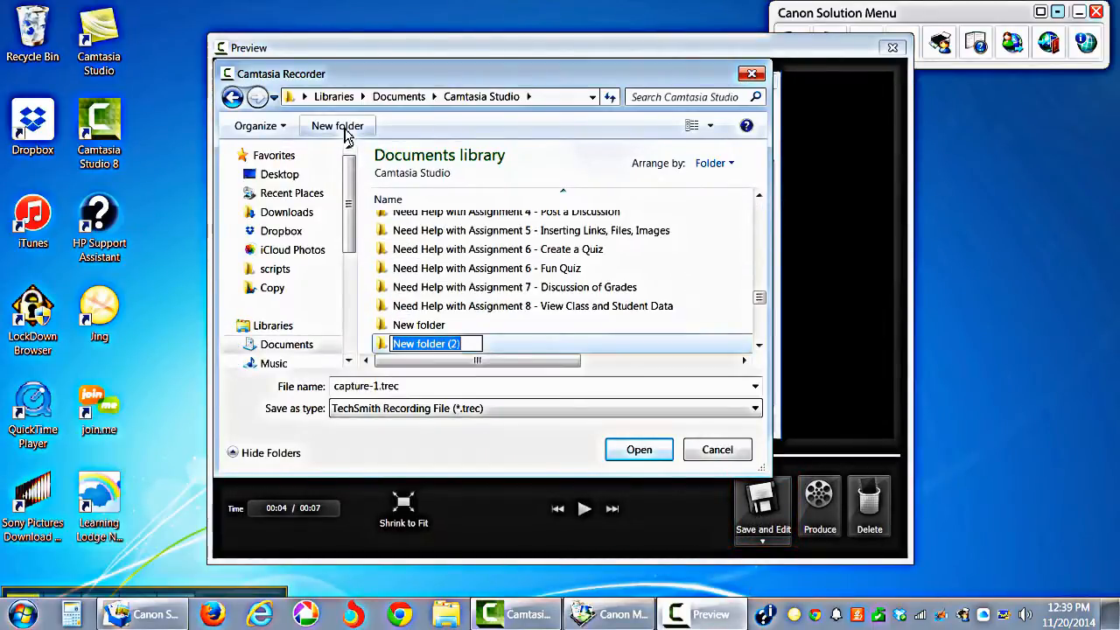
{"action": "type", "text": "1"}
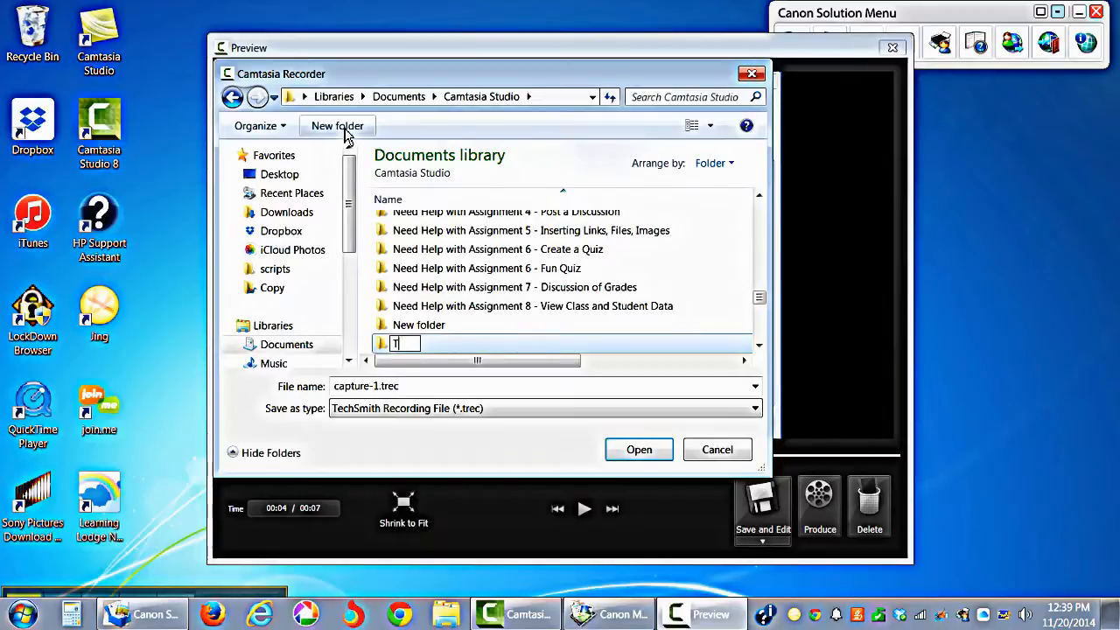
{"action": "type", "text": "Tutorial"}
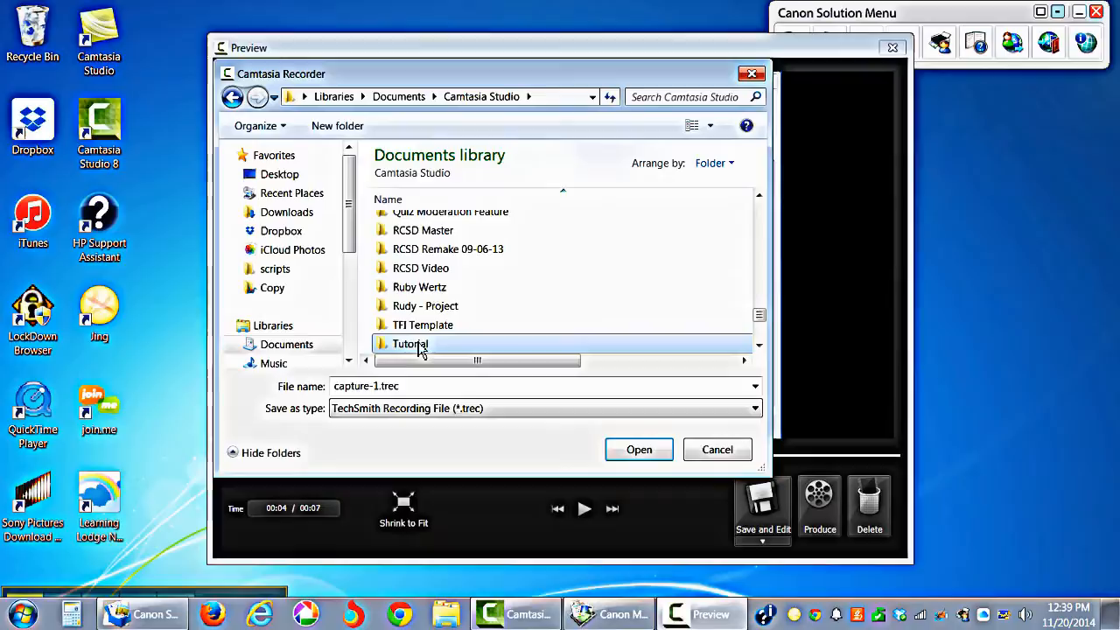
{"action": "double_click", "coordinate": [409, 343]}
{"action": "type", "text": "CanonMenu"}
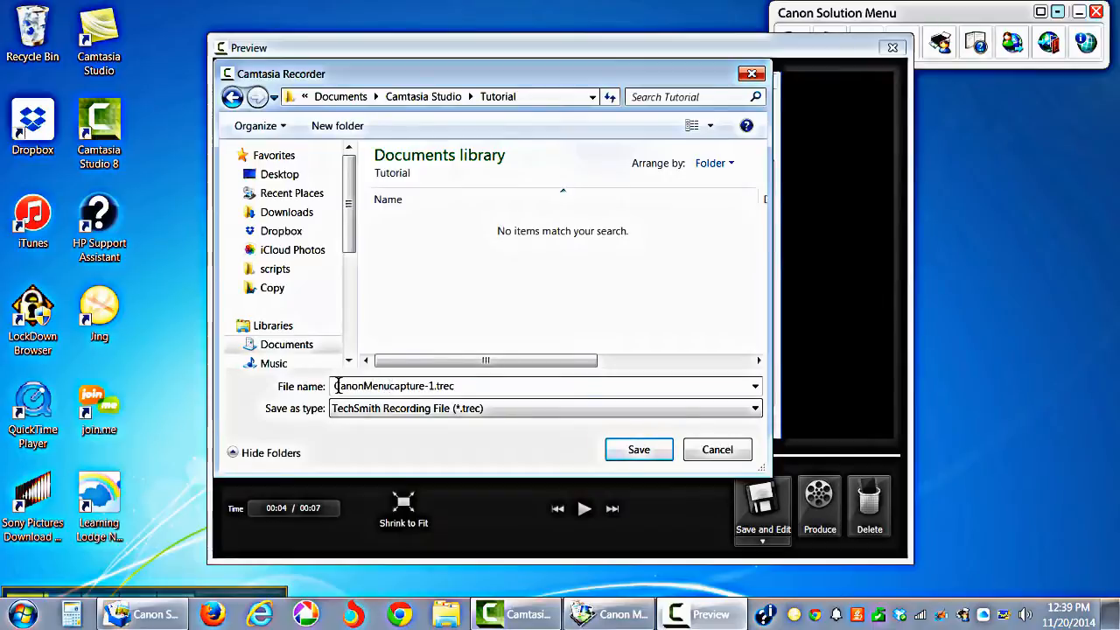
{"action": "left_click", "coordinate": [639, 448]}
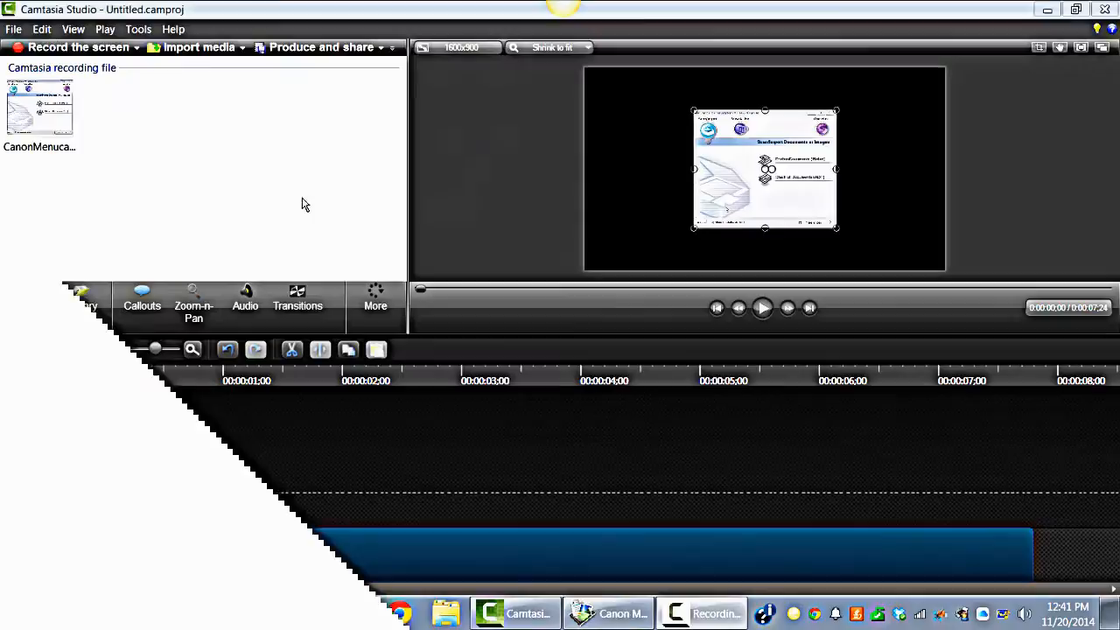
Save the project as Canon.camproj in the Tutorial folder via File > Save project as.
{"action": "left_click", "coordinate": [14, 28]}
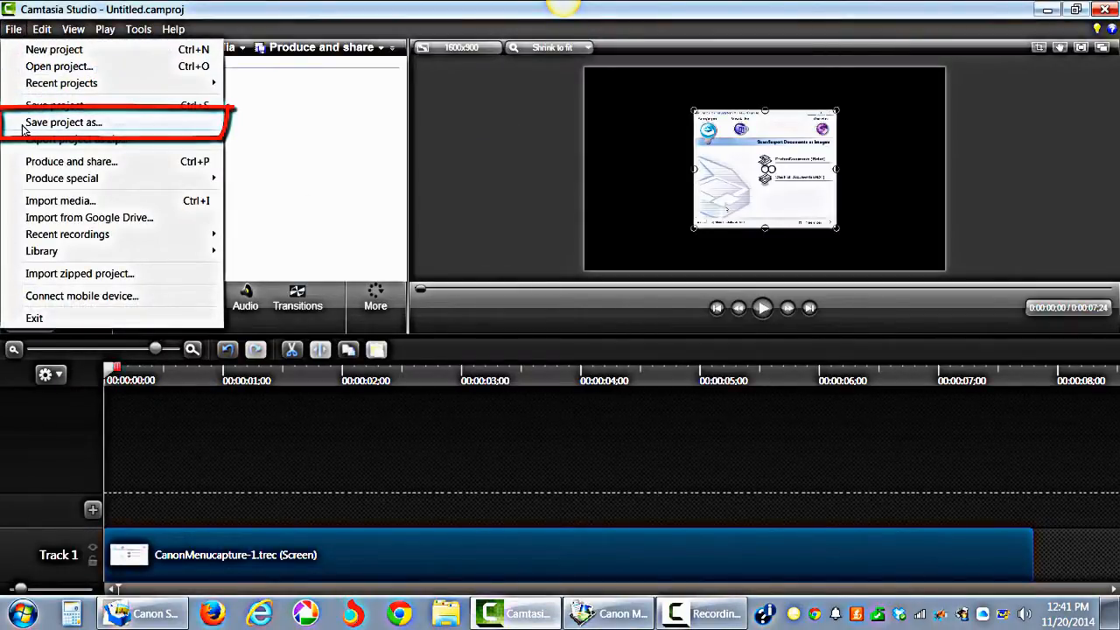
{"action": "left_click", "coordinate": [63, 122]}
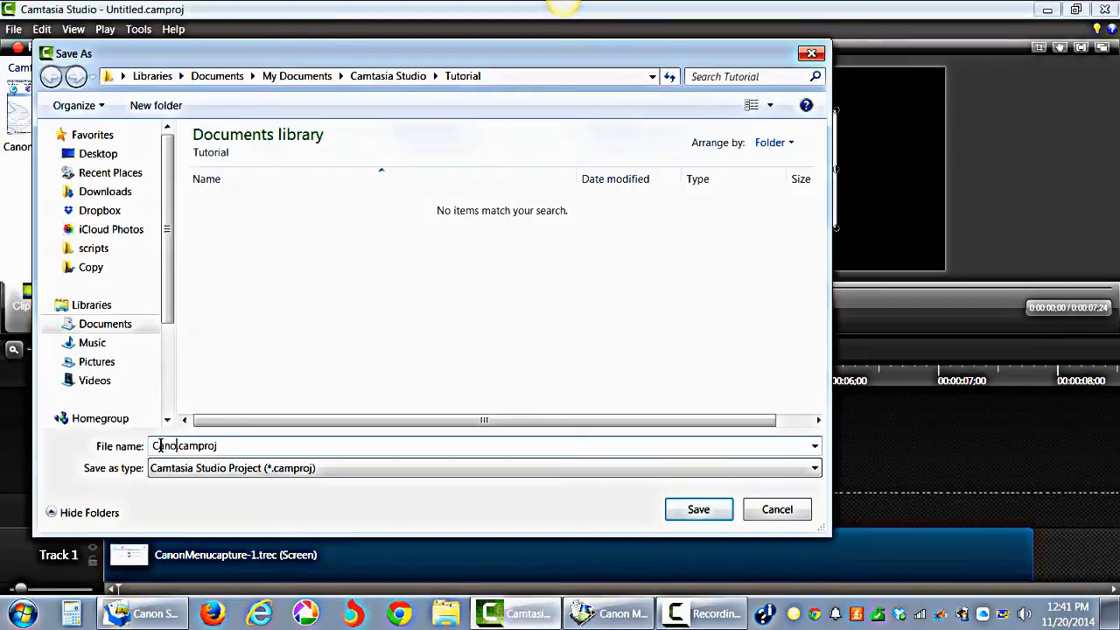
{"action": "left_click", "coordinate": [698, 509]}
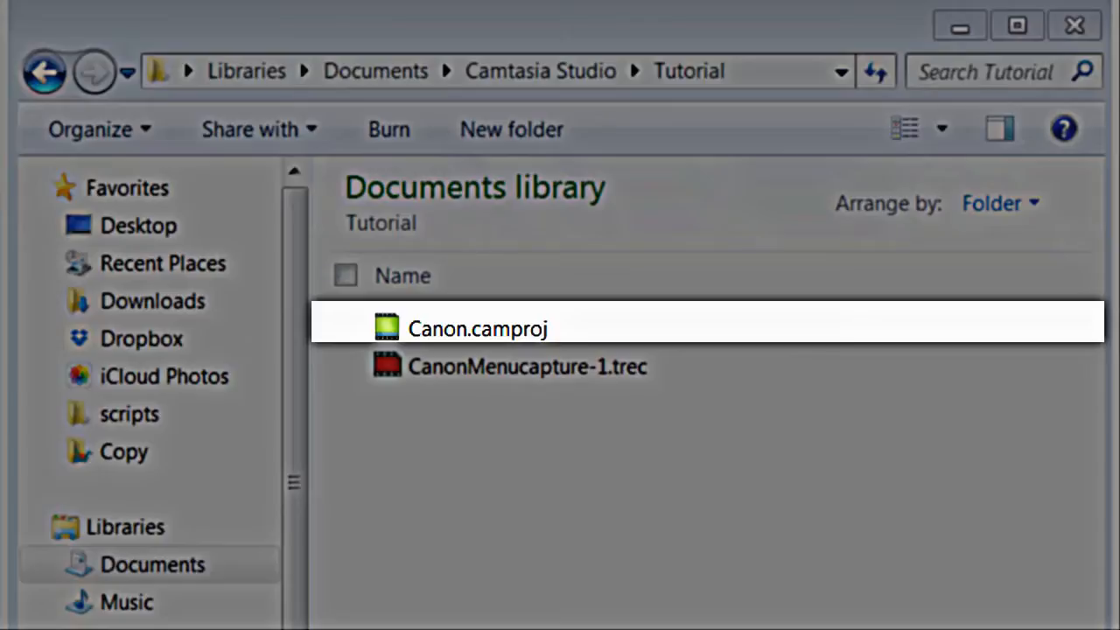
Browse to the Tutorial folder in Explorer and dismiss the project-saved notice.
{"action": "left_click", "coordinate": [528, 366]}
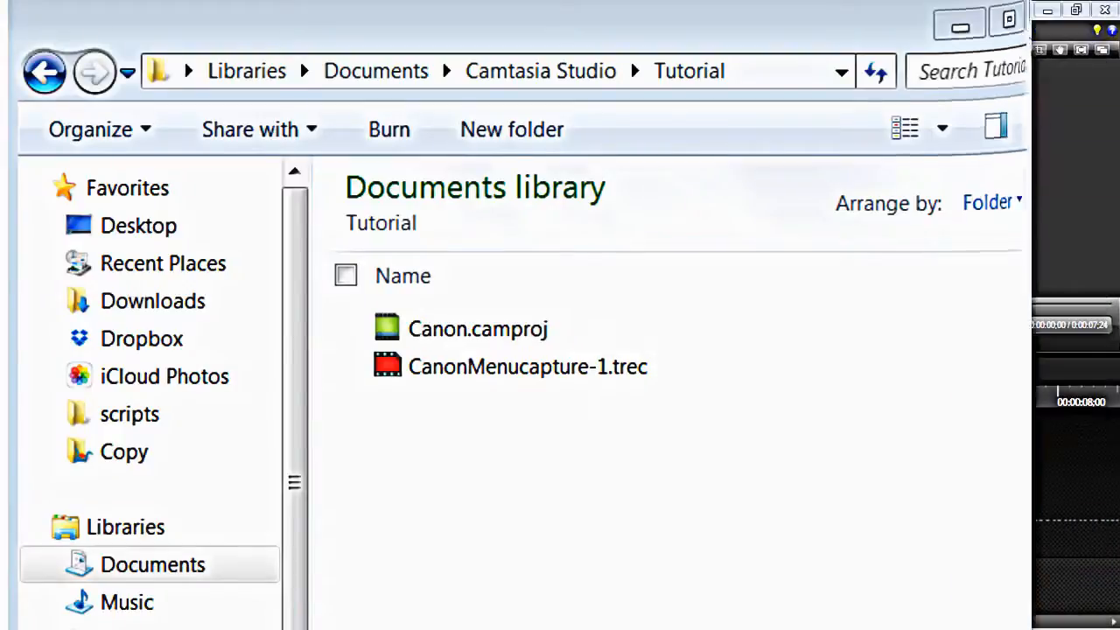
{"action": "double_click", "coordinate": [478, 329]}
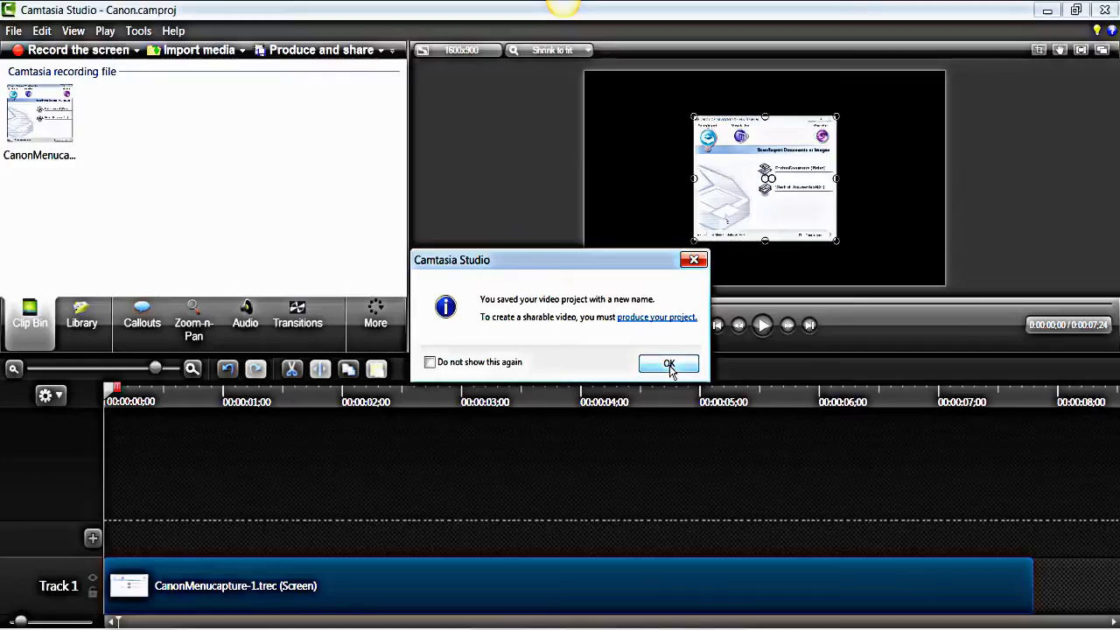
{"action": "left_click", "coordinate": [668, 364]}
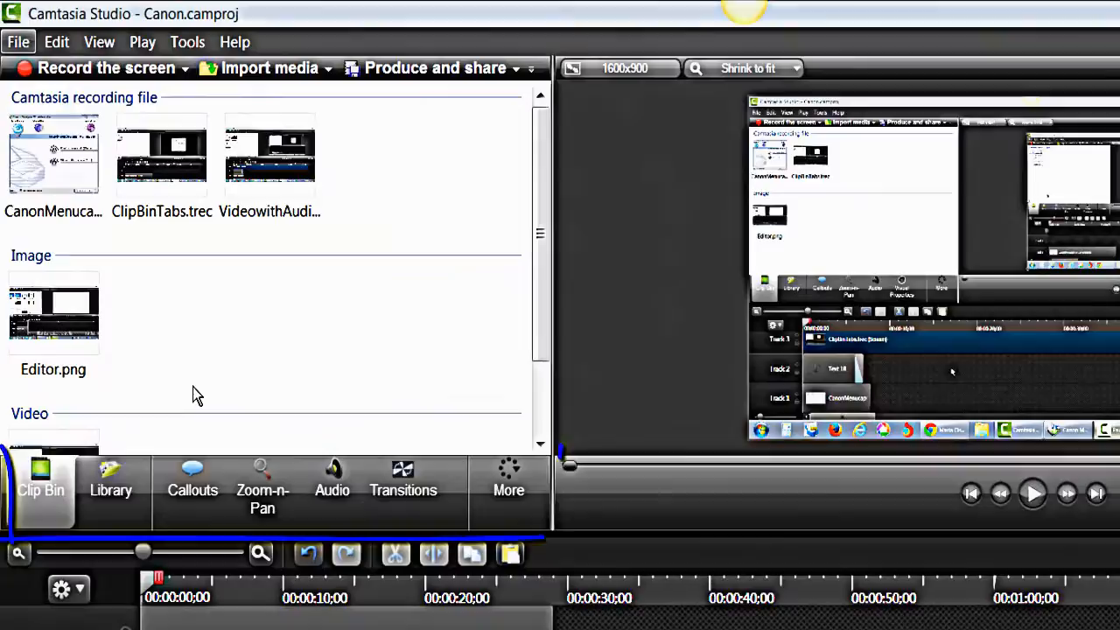
Import the Editor_to_Recorder.avi video into the Clip Bin.
{"action": "left_click", "coordinate": [41, 486]}
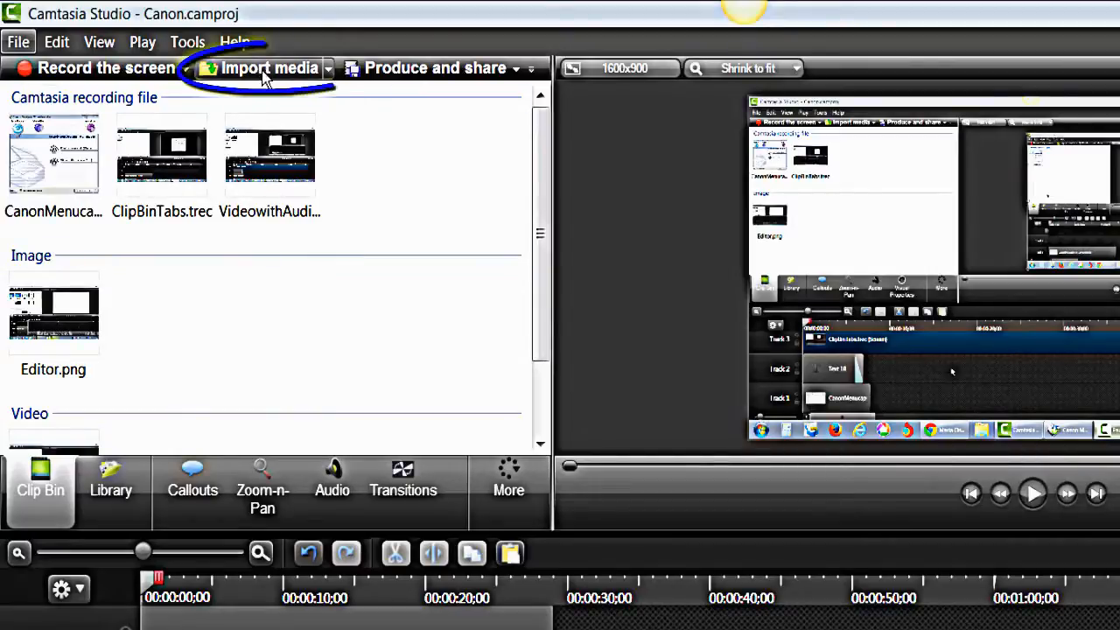
{"action": "left_click", "coordinate": [270, 68]}
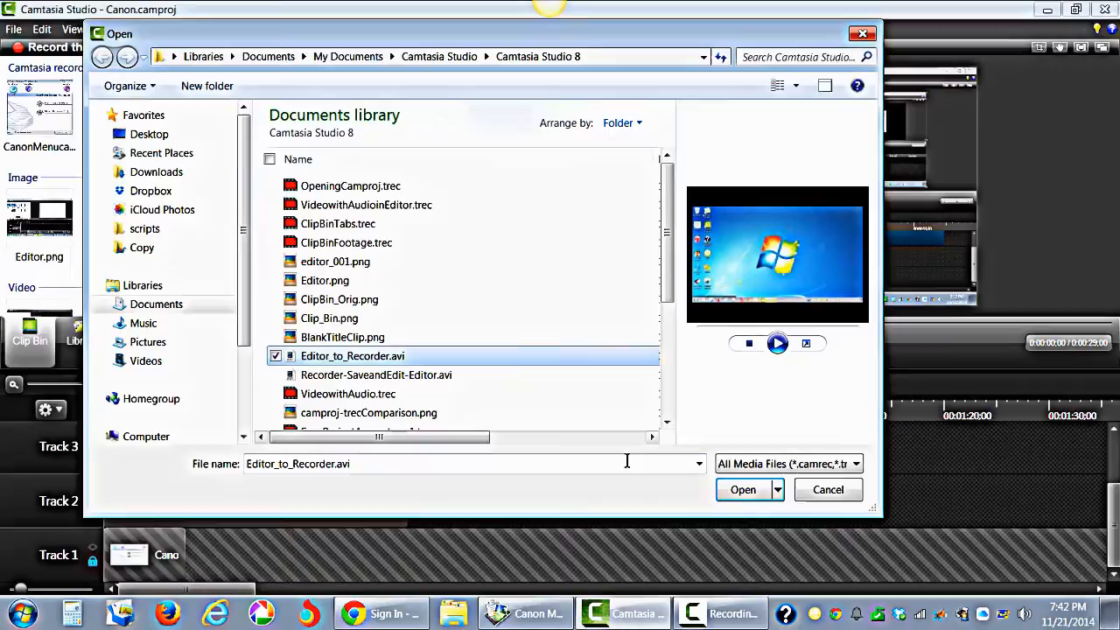
{"action": "left_click", "coordinate": [742, 490]}
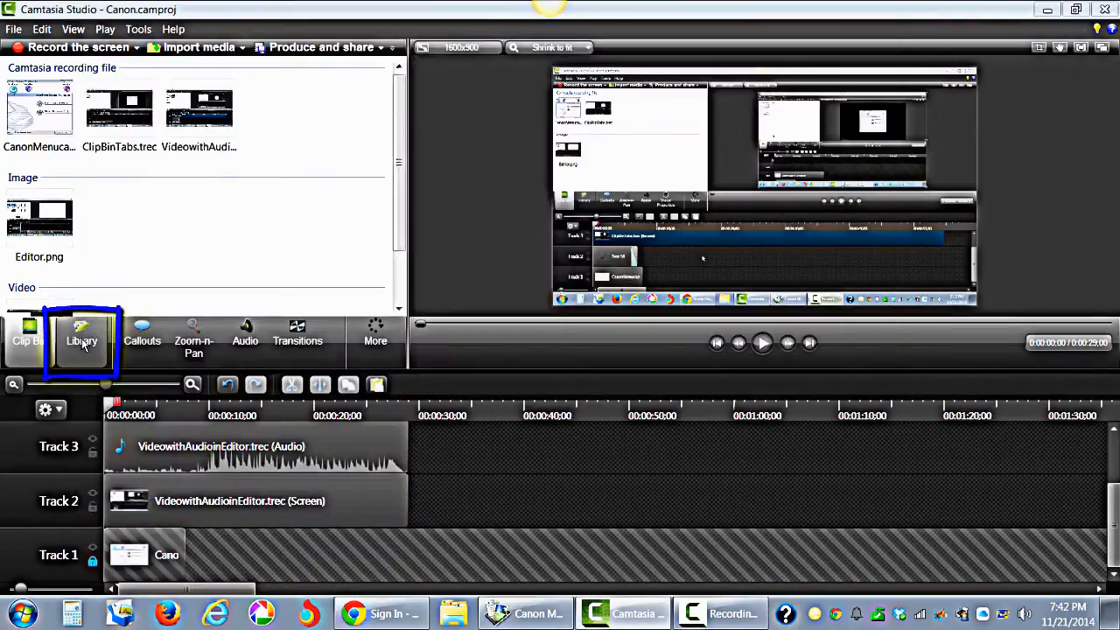
Browse the media Library, then the Callouts shapes, and return to the Clip Bin.
{"action": "left_click", "coordinate": [80, 339]}
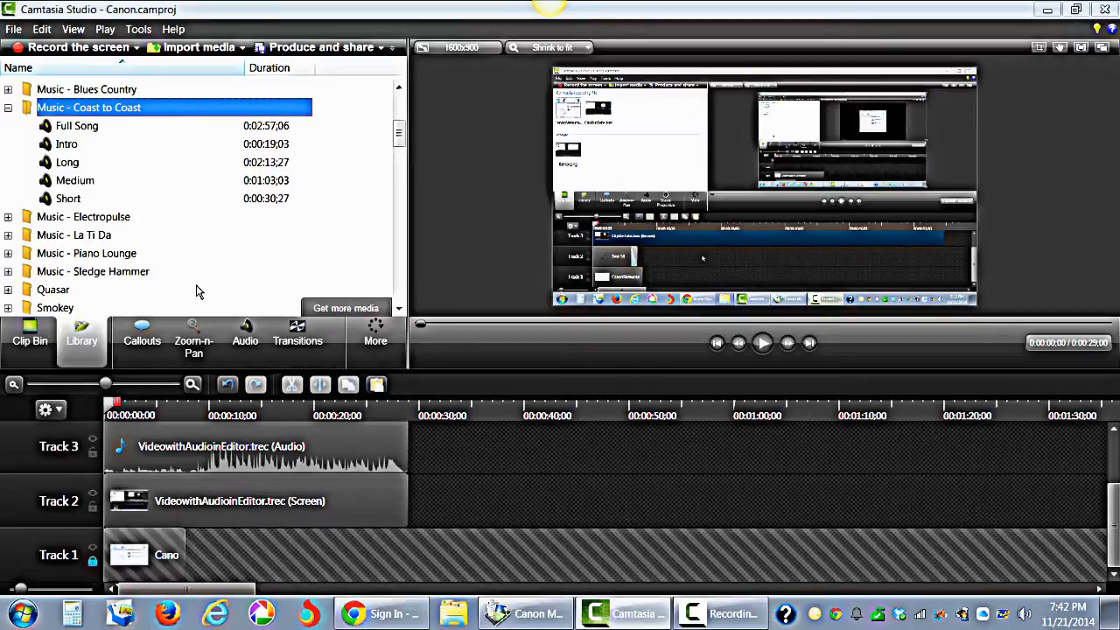
{"action": "left_click", "coordinate": [142, 339]}
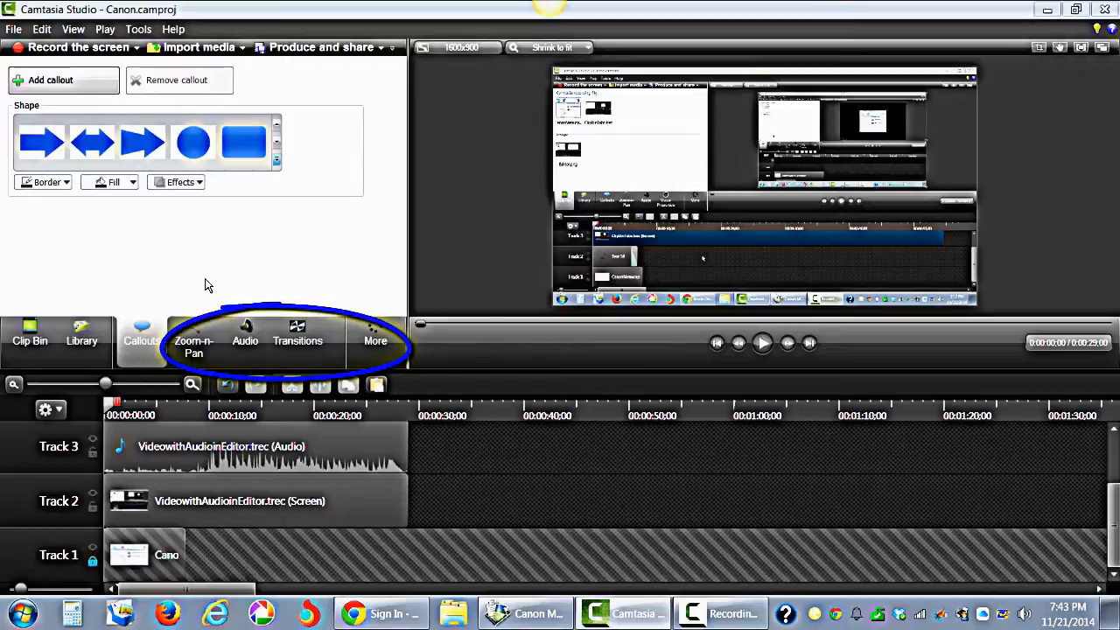
{"action": "left_click", "coordinate": [30, 339]}
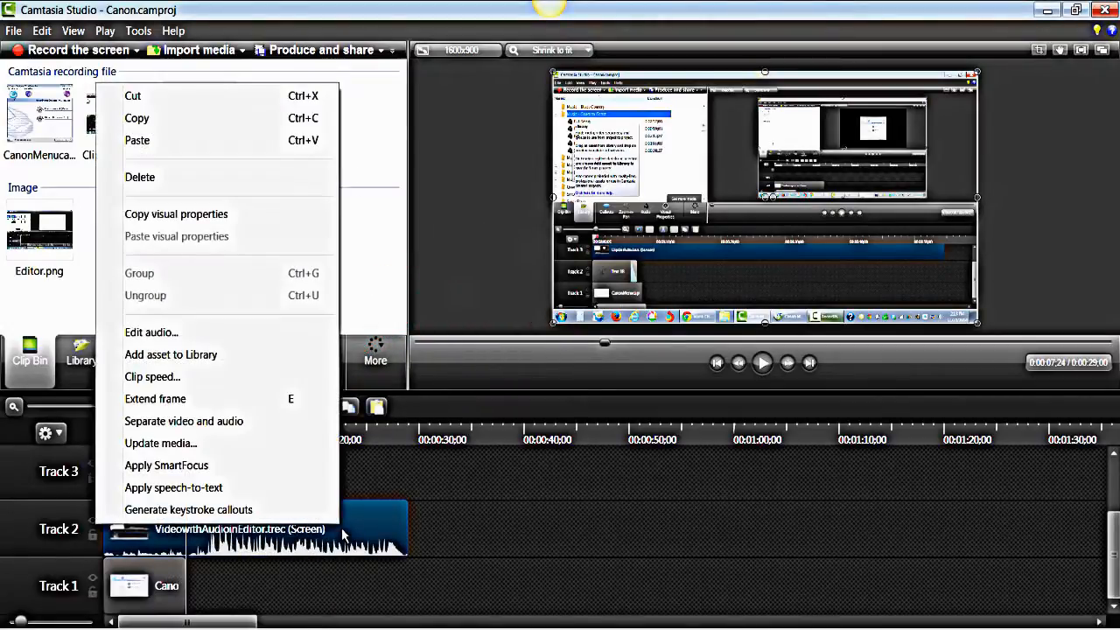
{"action": "mouse_move", "coordinate": [266, 437]}
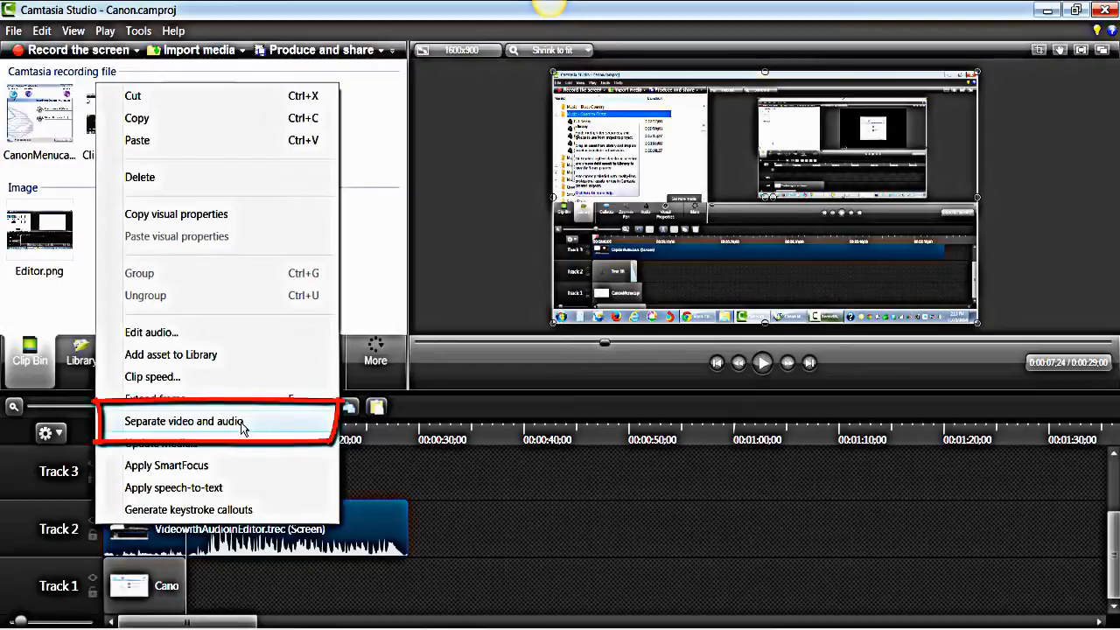
Separate the VideowithAudioinEditor clip's audio from its video onto Track 3.
{"action": "left_click", "coordinate": [183, 420]}
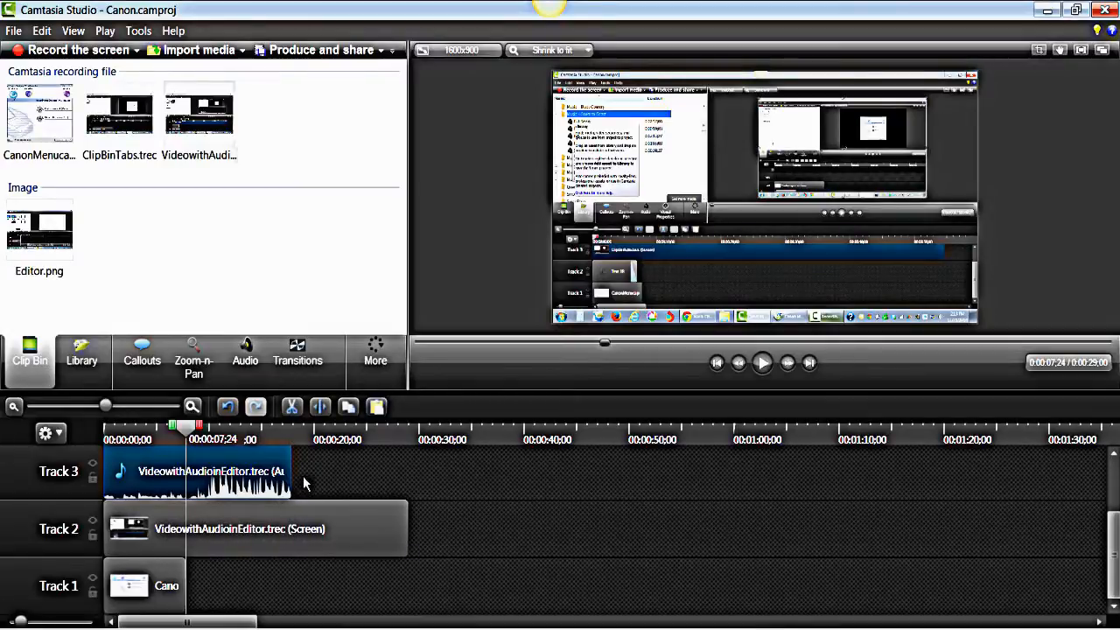
{"action": "mouse_move", "coordinate": [294, 470]}
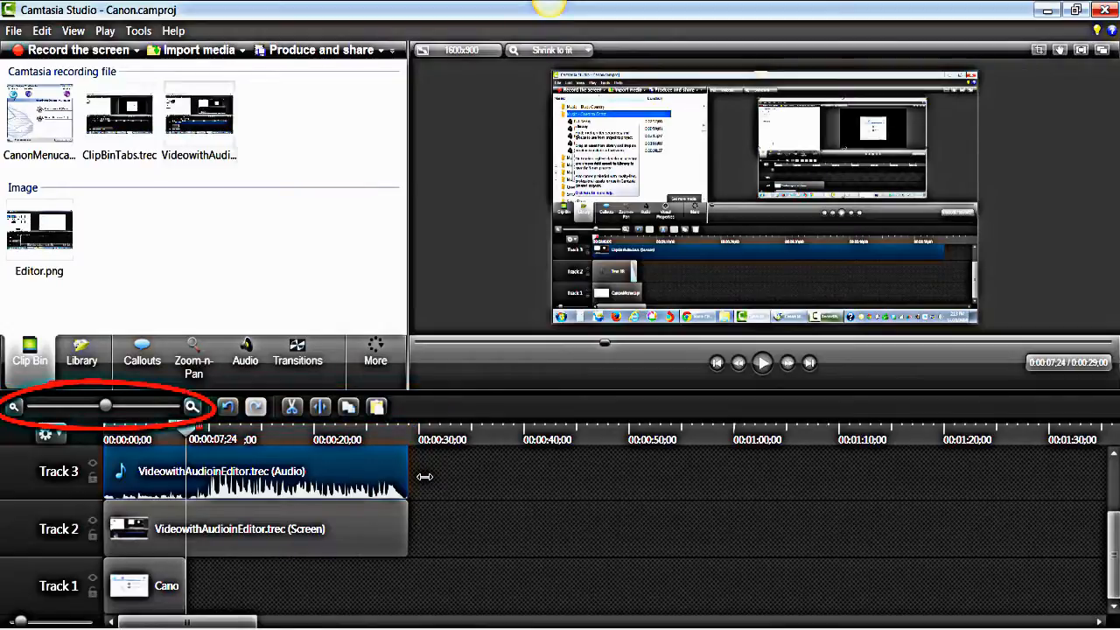
{"action": "mouse_move", "coordinate": [193, 406]}
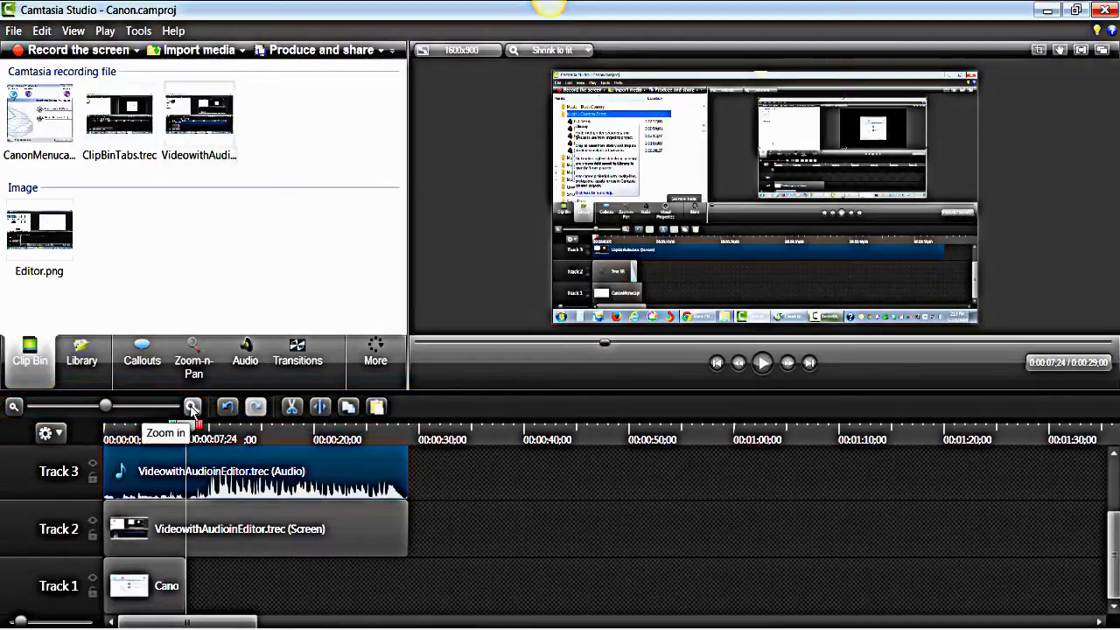
Zoom the timeline in with the magnifier for finer clip detail.
{"action": "left_click", "coordinate": [193, 406]}
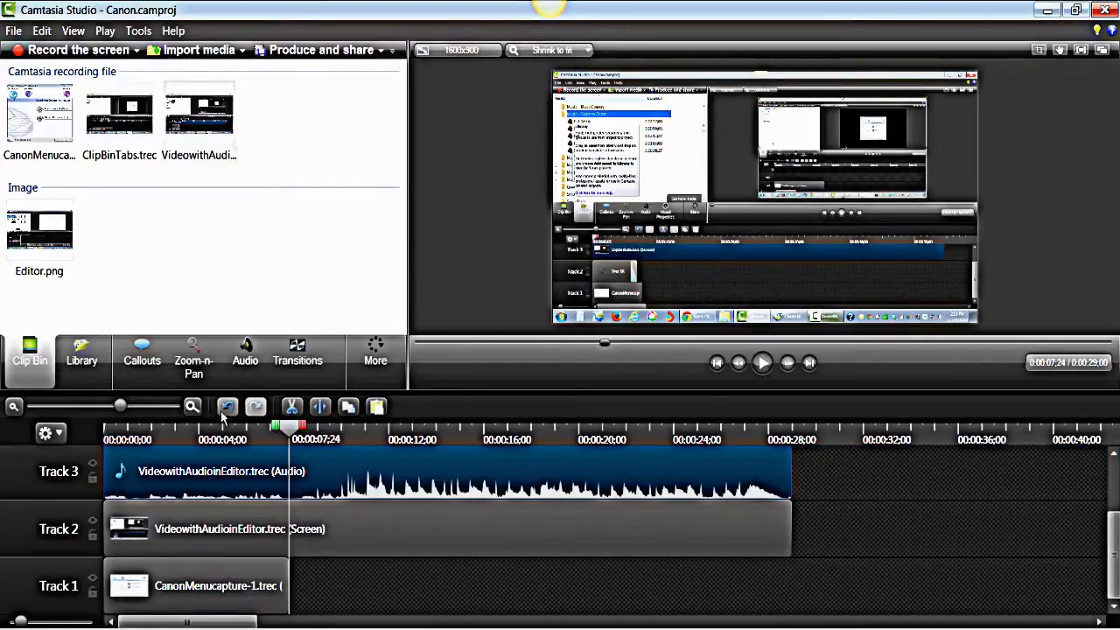
{"action": "mouse_move", "coordinate": [227, 406]}
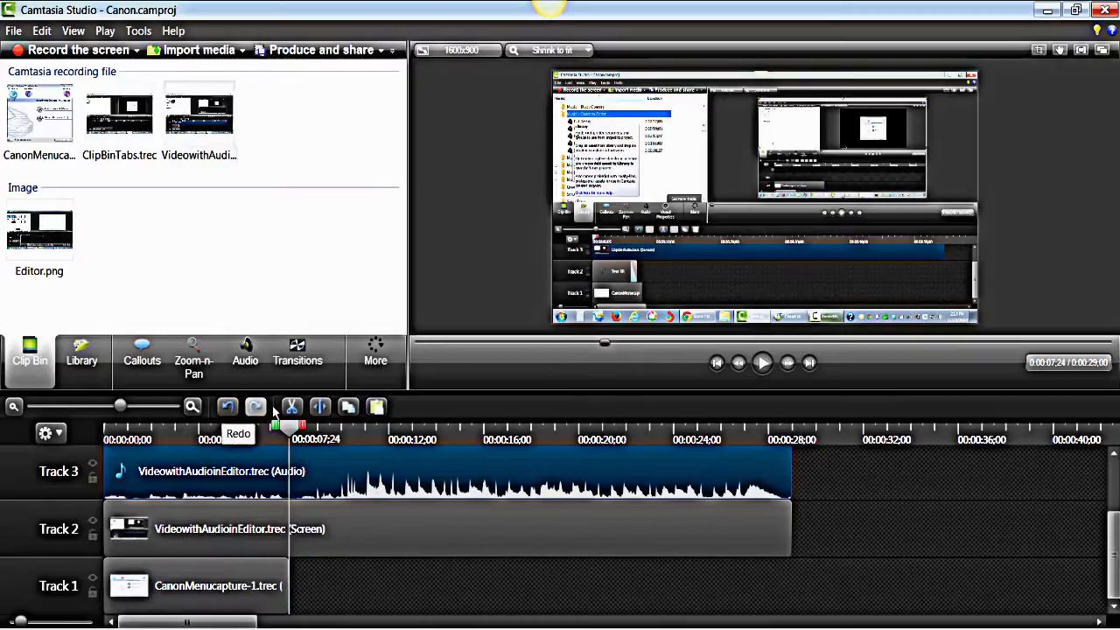
{"action": "mouse_move", "coordinate": [292, 406]}
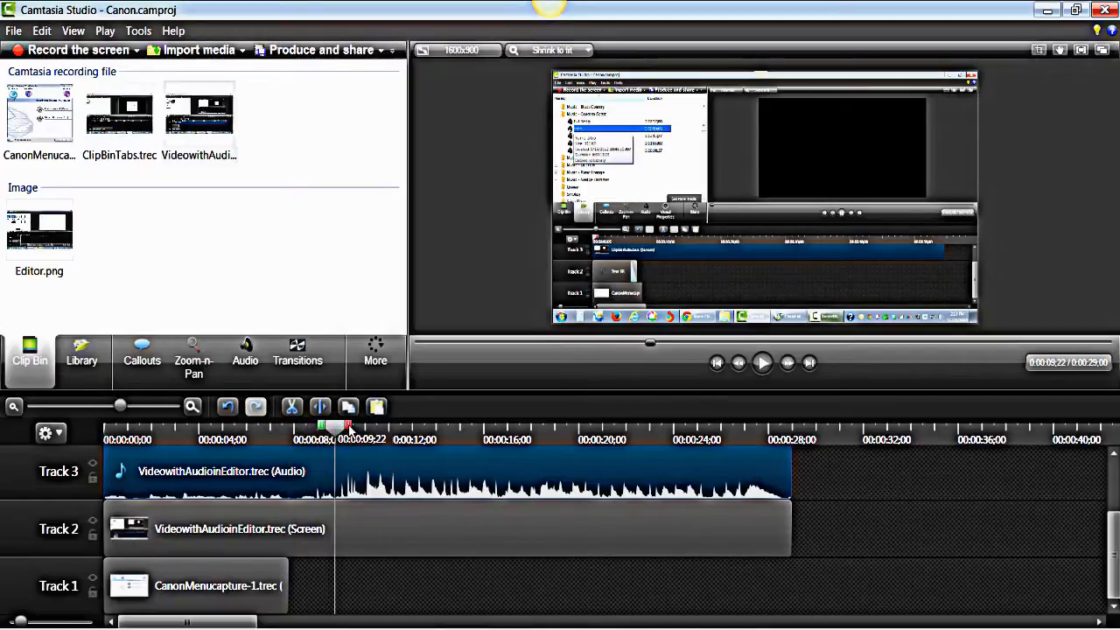
Select a timeline range, lock Track 1, and paste the cut audio later on Track 3.
{"action": "left_click_drag", "start_coordinate": [333, 427], "coordinate": [504, 427]}
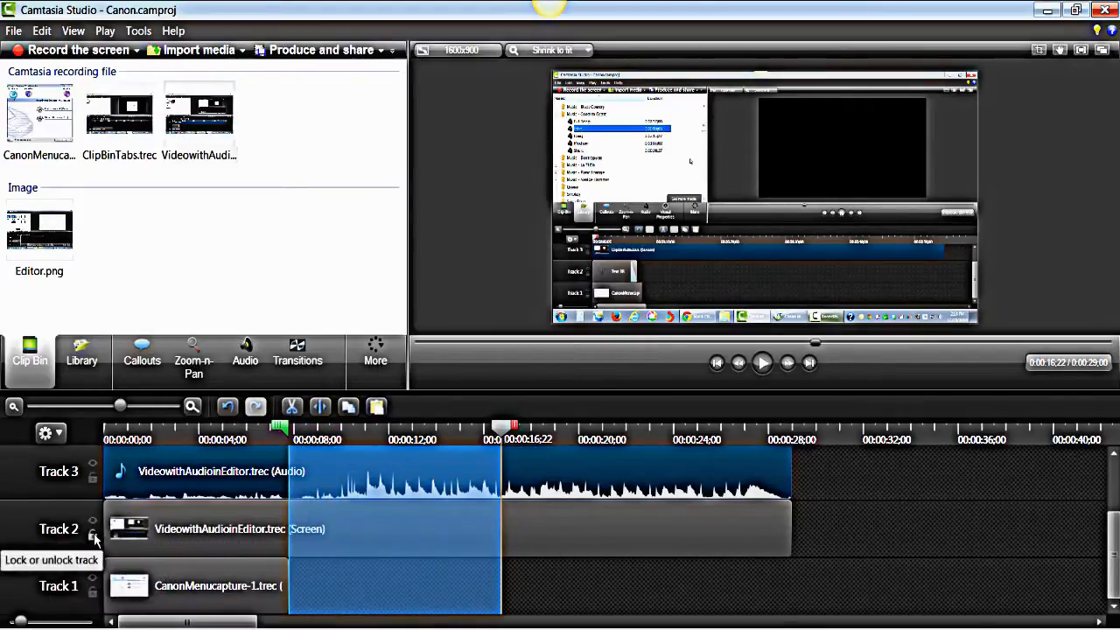
{"action": "left_click", "coordinate": [91, 528]}
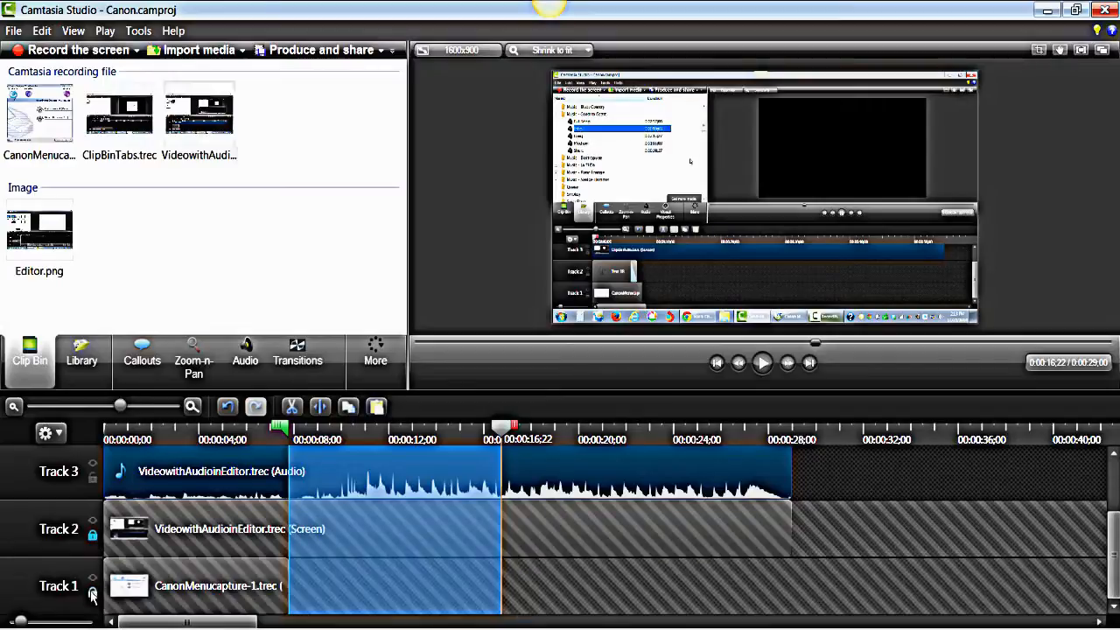
{"action": "mouse_move", "coordinate": [228, 511]}
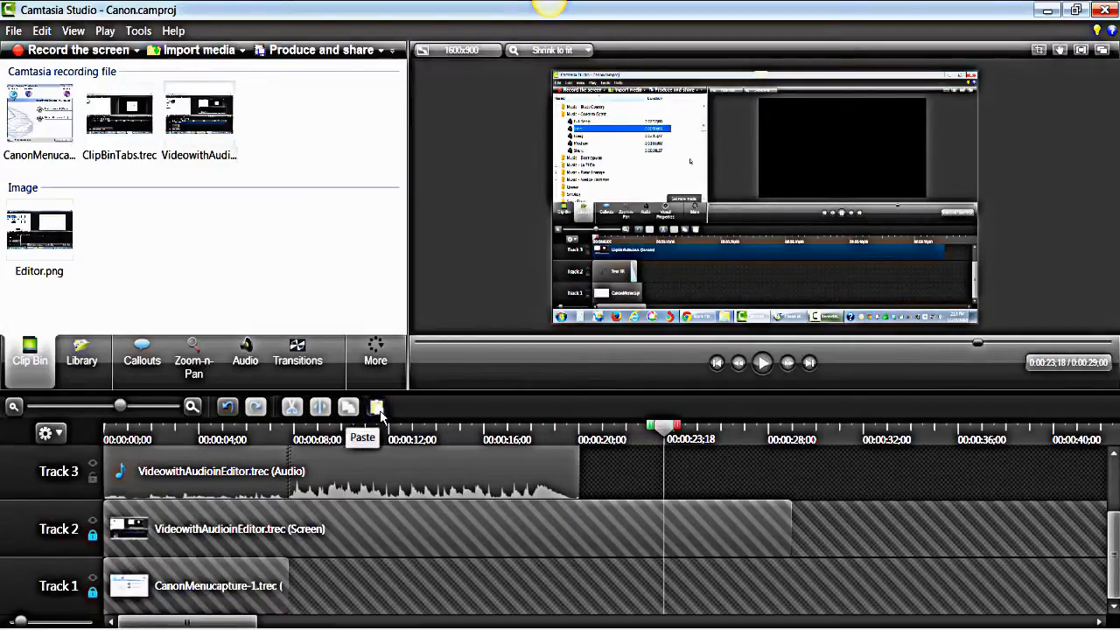
{"action": "left_click", "coordinate": [378, 406]}
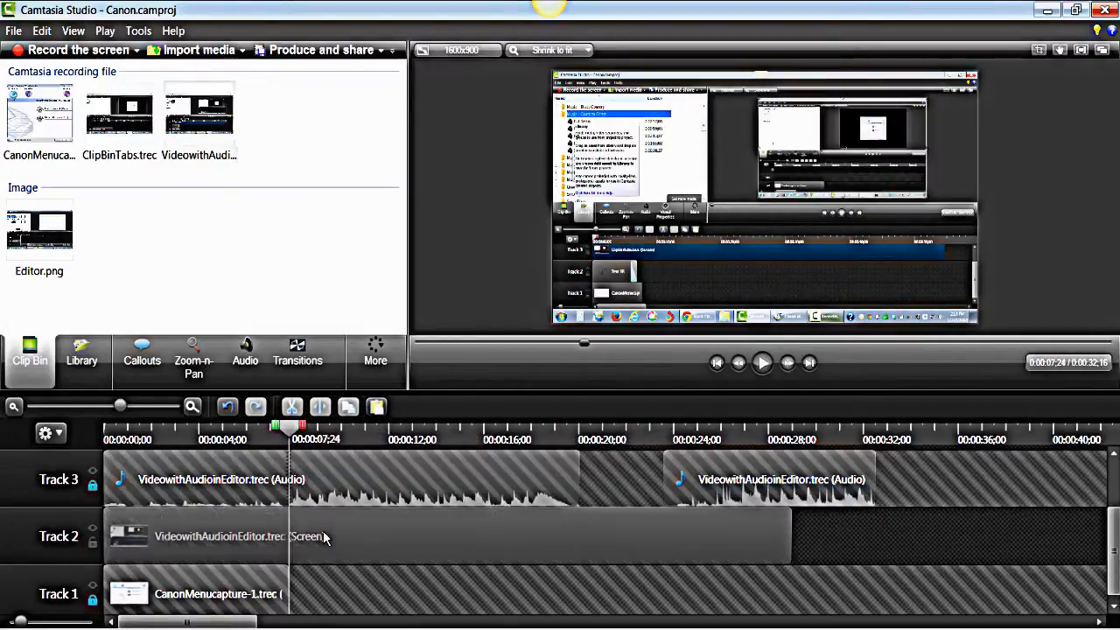
Add a Wheel transition between the split screen clips on Track 2.
{"action": "left_click", "coordinate": [298, 359]}
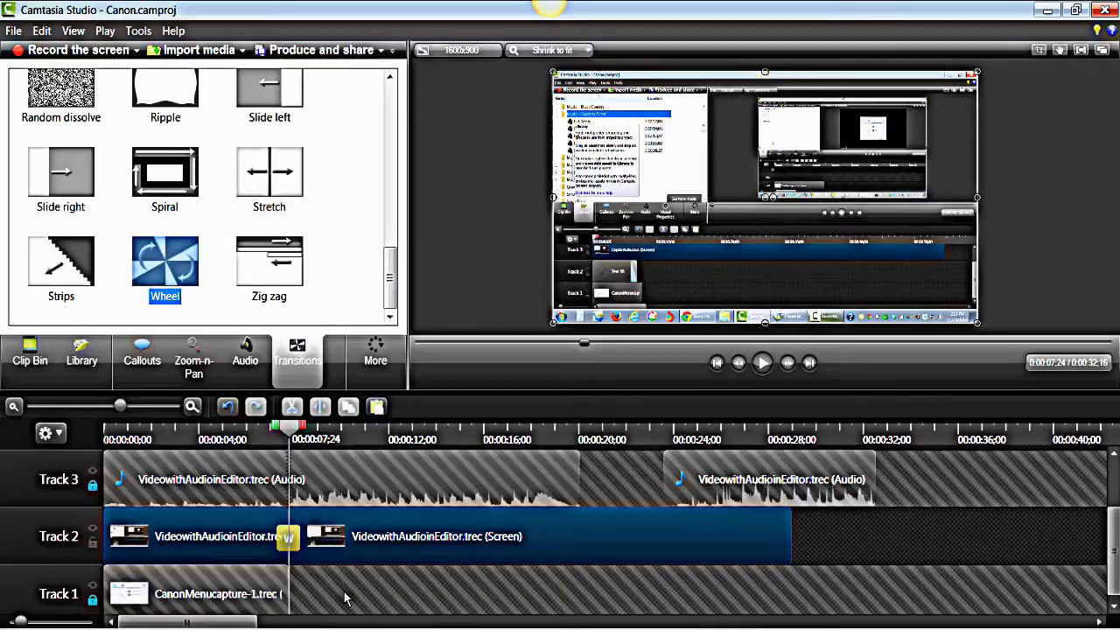
{"action": "left_click", "coordinate": [209, 595]}
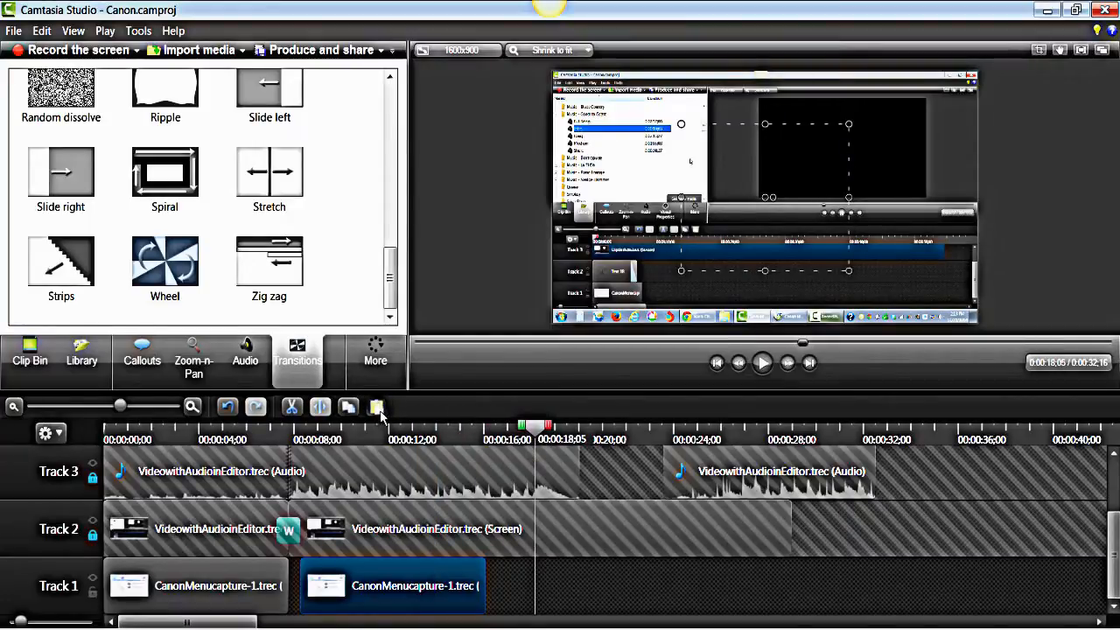
Split the Track 1 Canon recording at the playhead into a third piece.
{"action": "left_click", "coordinate": [29, 350]}
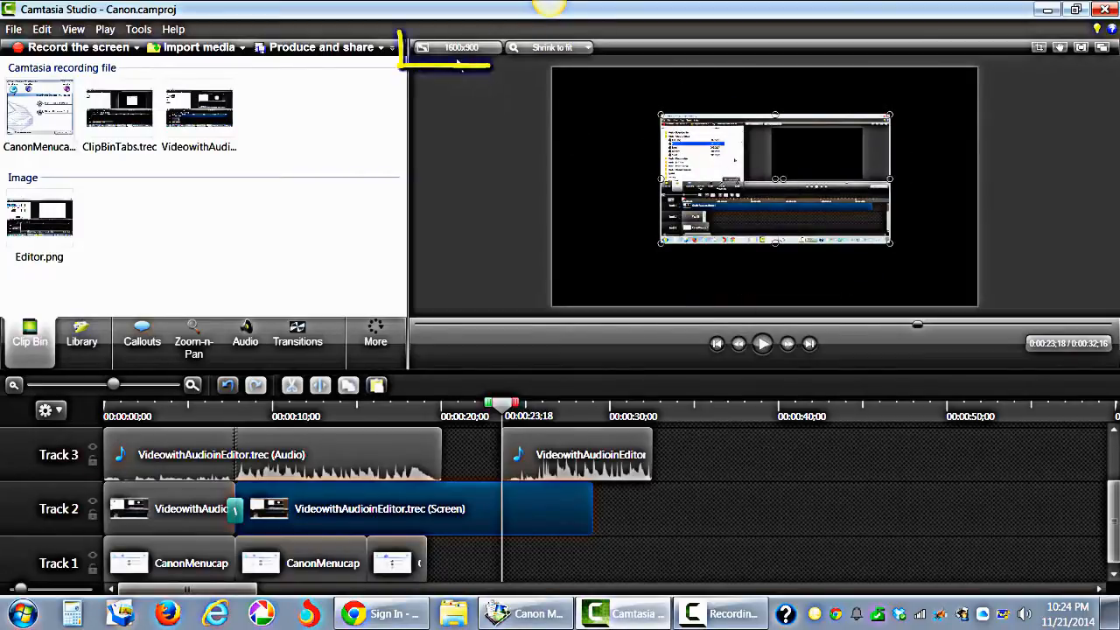
Set editing dimensions to 720p HD (1280×720) with a yellow canvas background.
{"action": "left_click", "coordinate": [455, 47]}
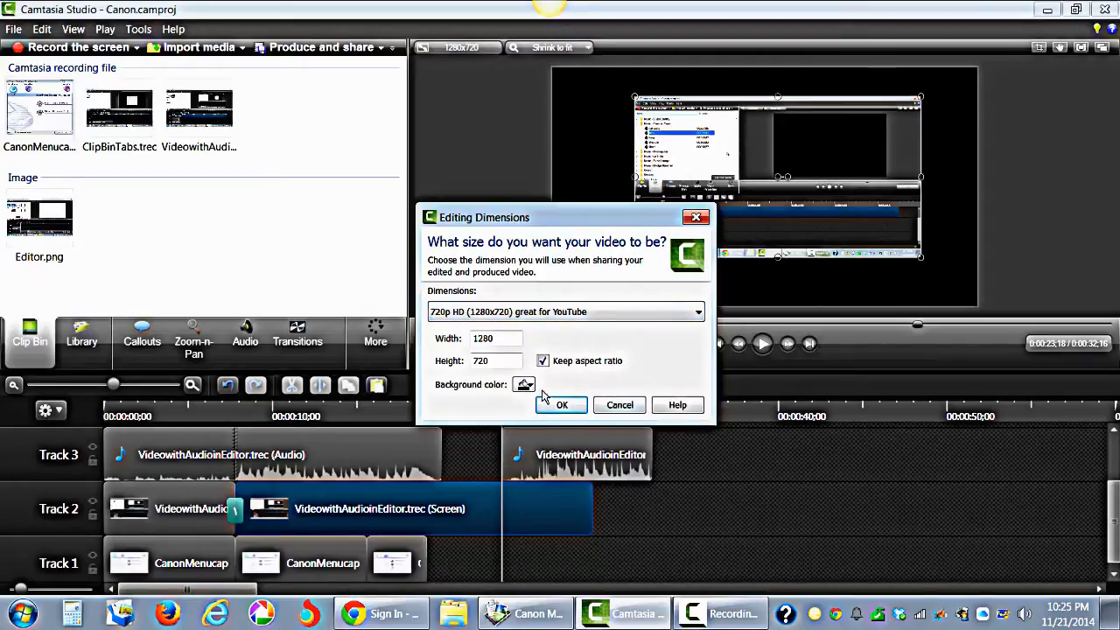
{"action": "left_click", "coordinate": [525, 385]}
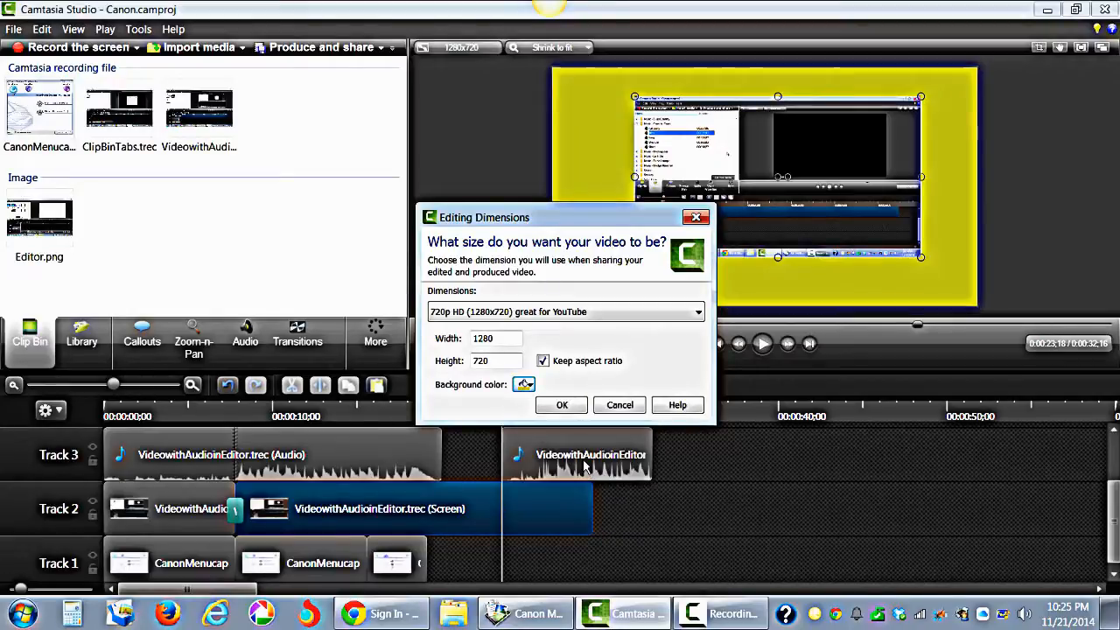
{"action": "left_click", "coordinate": [561, 404]}
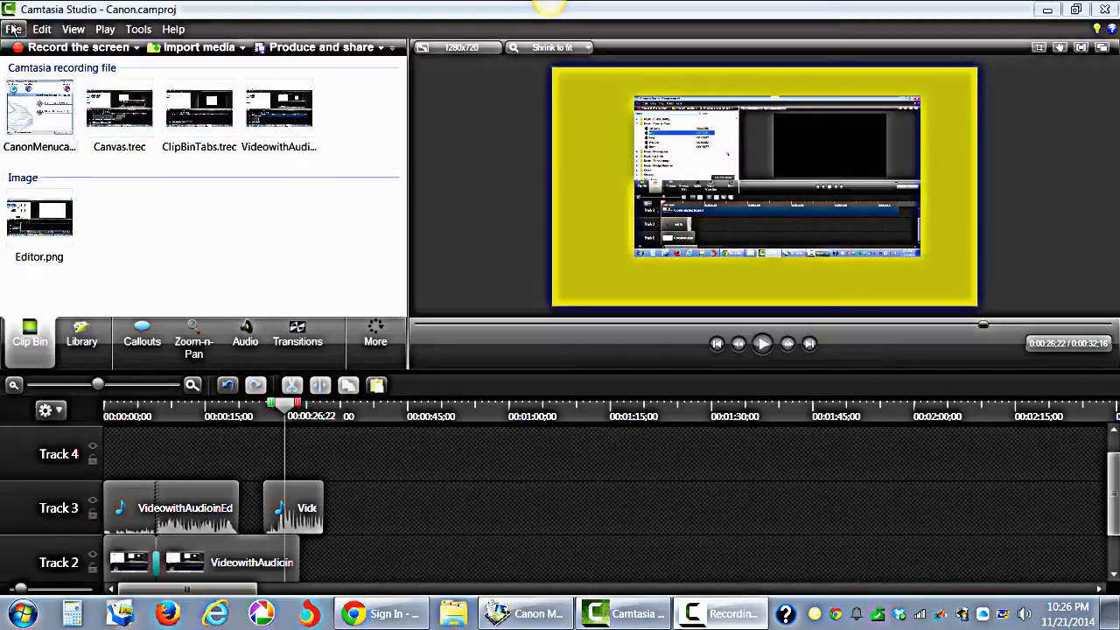
Import Canvas.trec into the Clip Bin, adding an empty Track 4.
{"action": "left_click", "coordinate": [14, 28]}
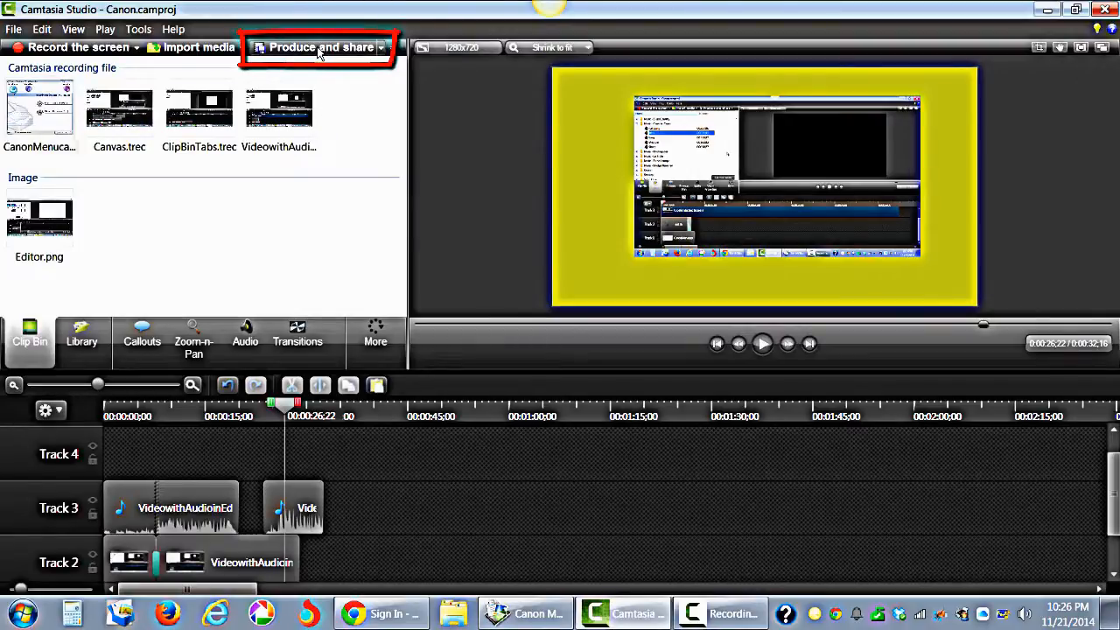
Launch the Production Wizard with custom production settings and advance to Video Options.
{"action": "left_click", "coordinate": [318, 47]}
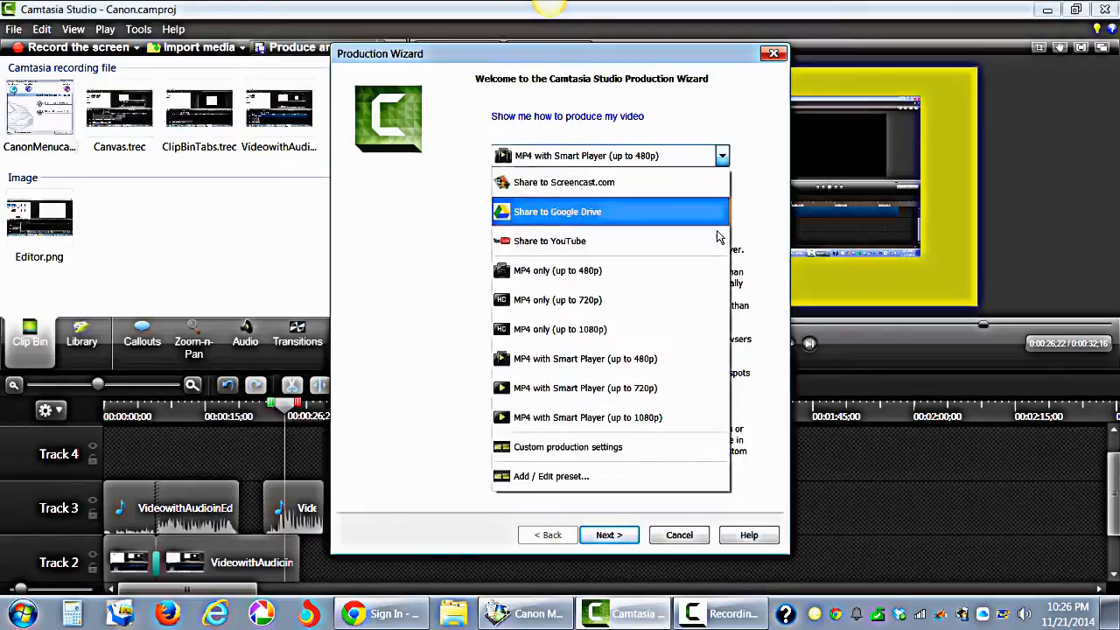
{"action": "left_click", "coordinate": [567, 446]}
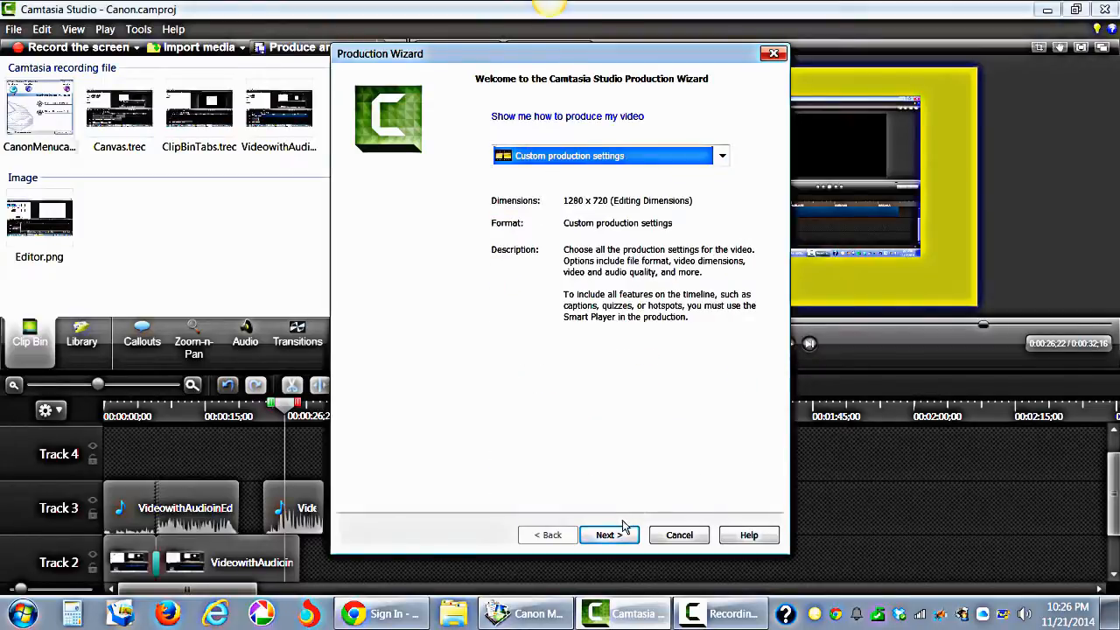
{"action": "left_click", "coordinate": [609, 535]}
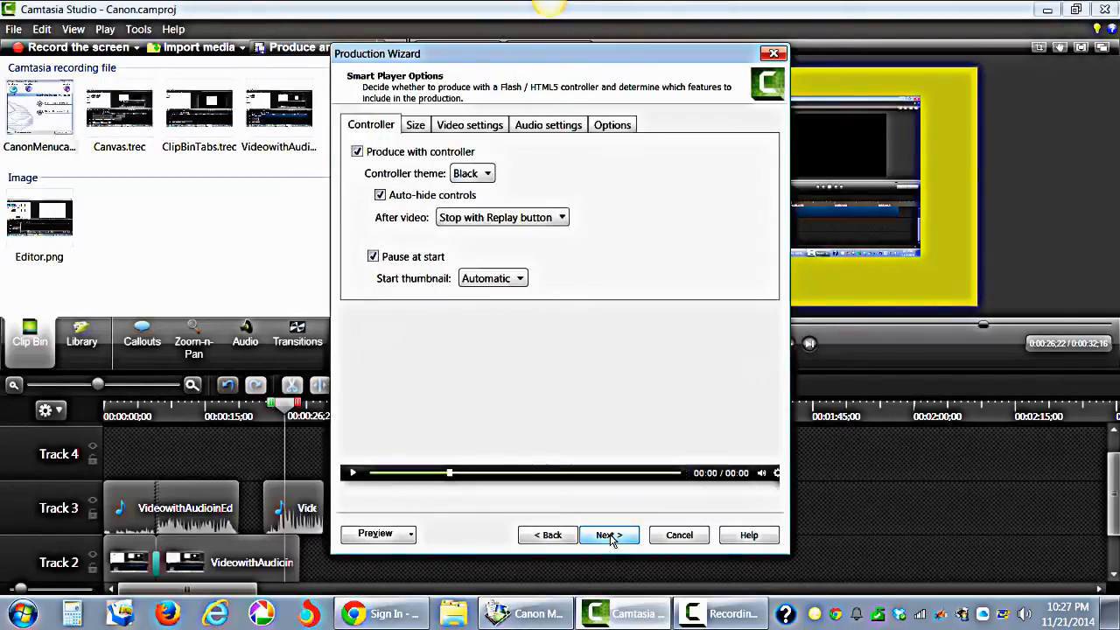
{"action": "left_click", "coordinate": [609, 535]}
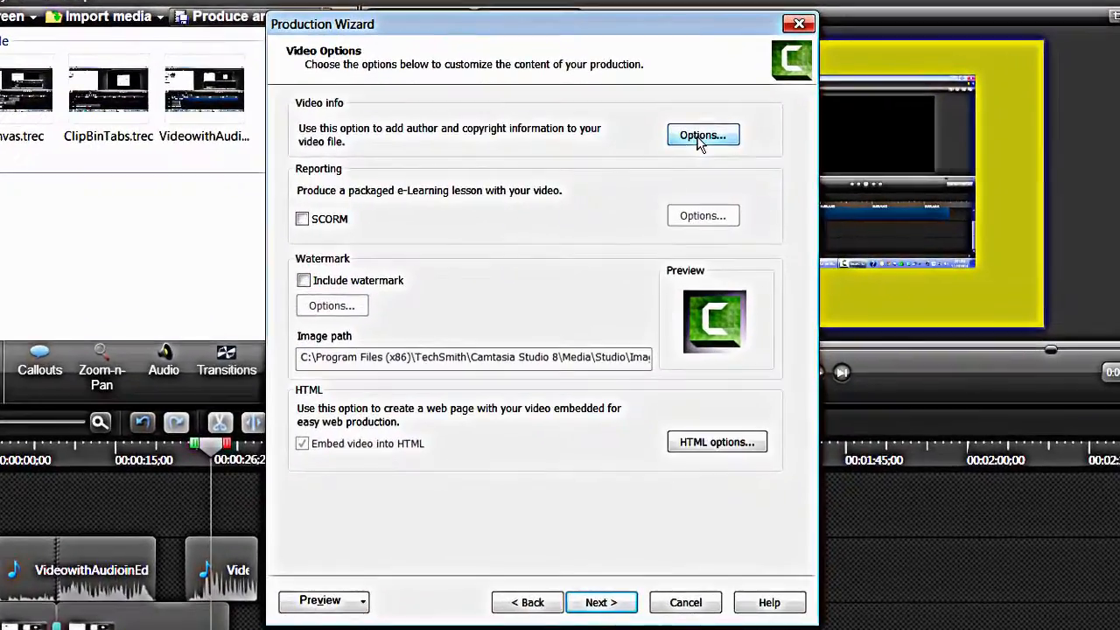
Accept the video information, set the HTML page title, and continue to the Produce Video page.
{"action": "left_click", "coordinate": [703, 134]}
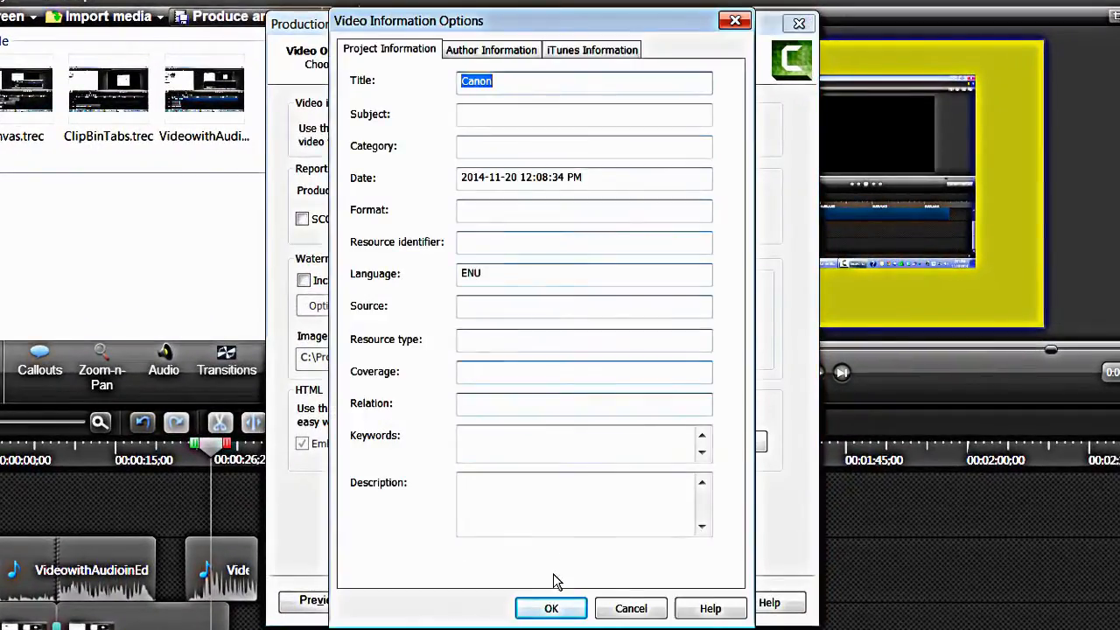
{"action": "left_click", "coordinate": [549, 609]}
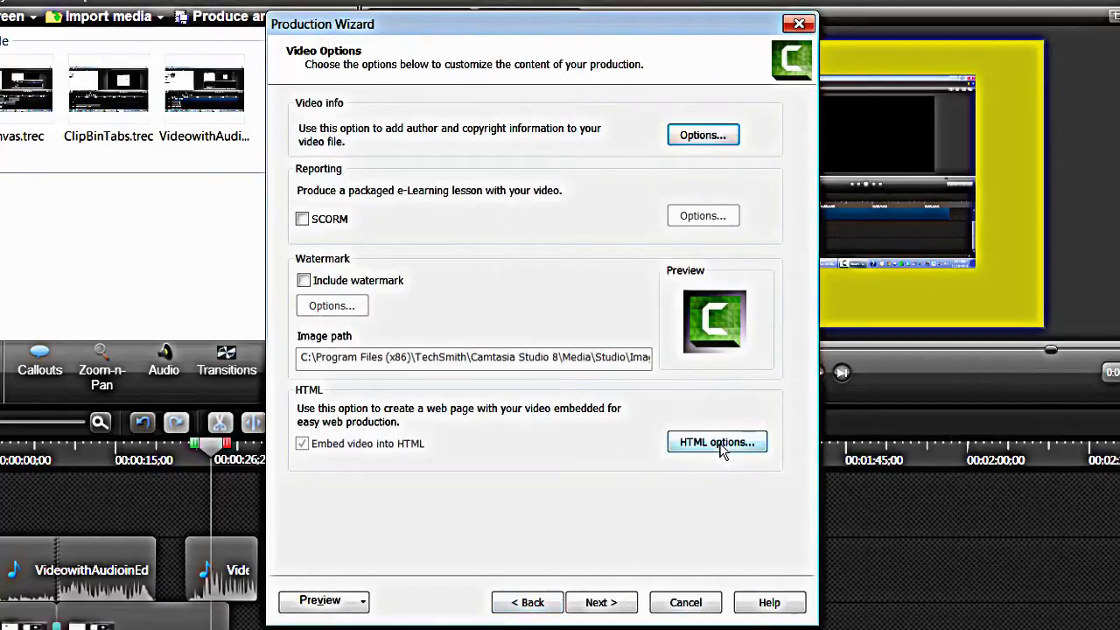
{"action": "left_click", "coordinate": [717, 441]}
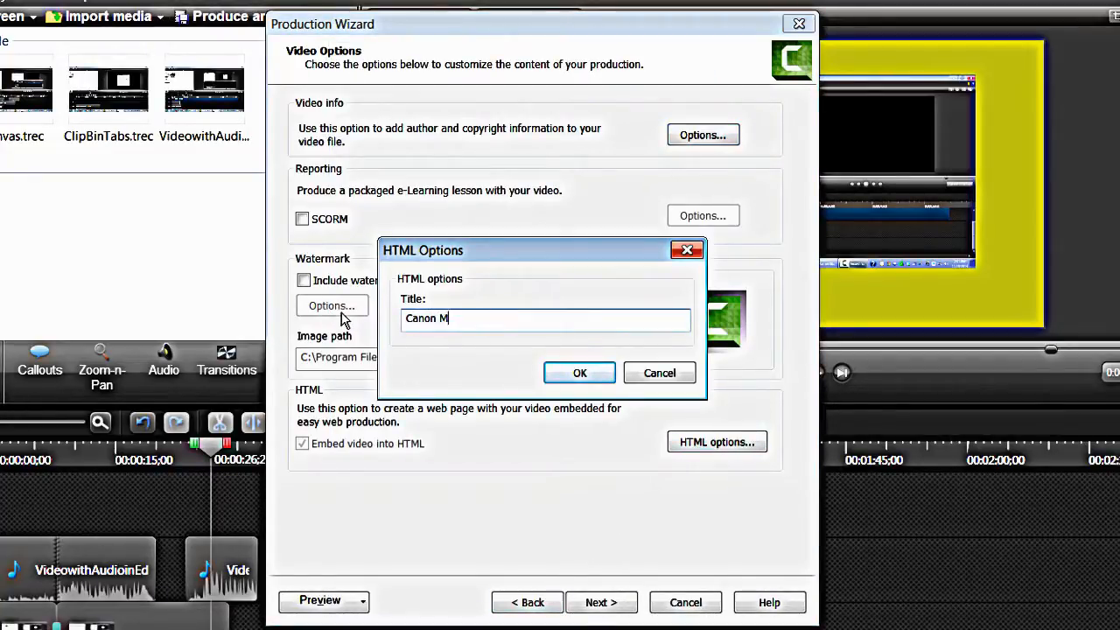
{"action": "left_click", "coordinate": [579, 373]}
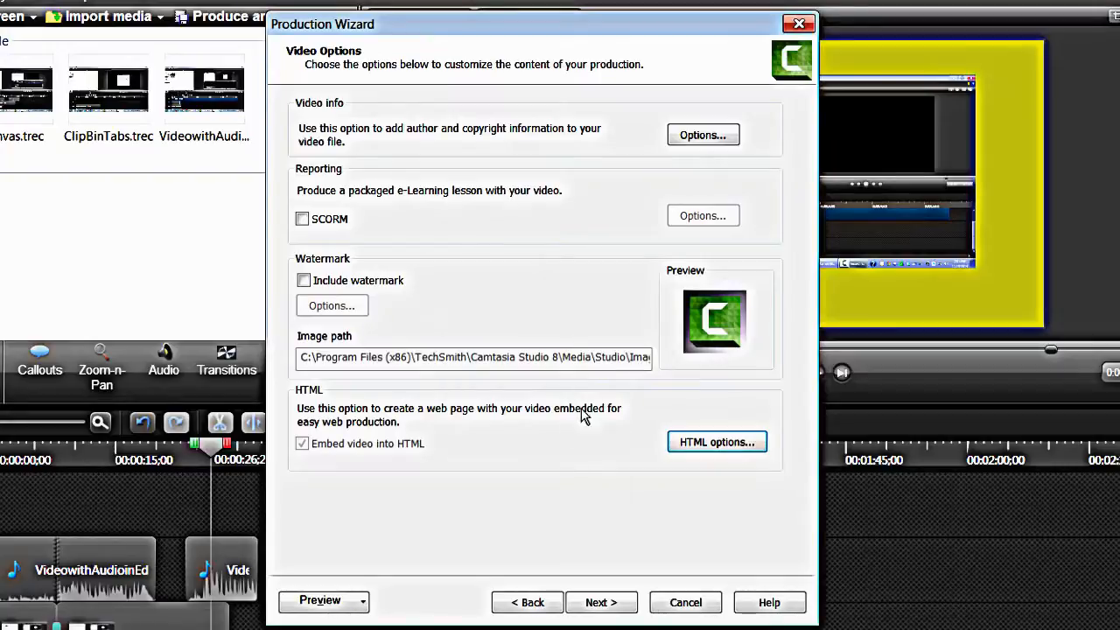
{"action": "left_click", "coordinate": [602, 601]}
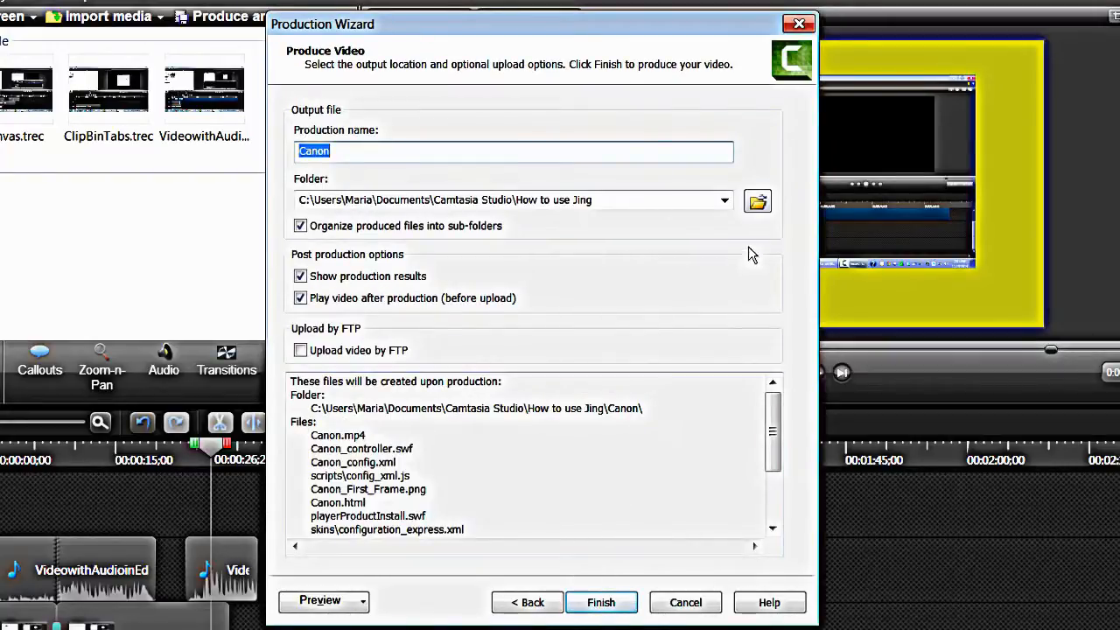
Name the output CanonMenu.mp4 in the Tutorial folder and start rendering.
{"action": "left_click", "coordinate": [755, 199]}
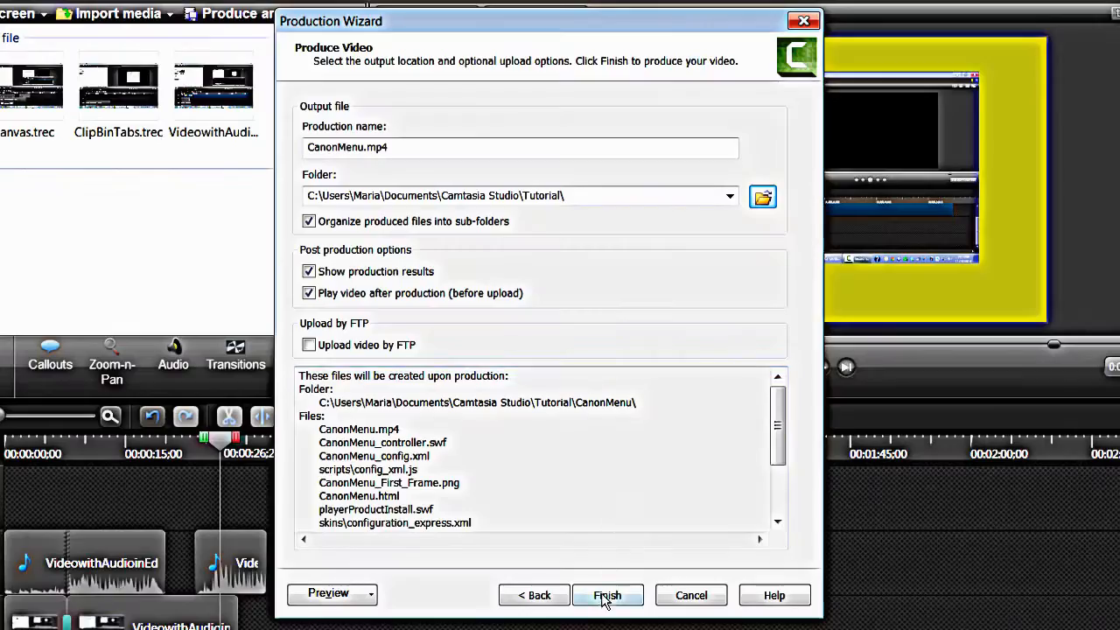
{"action": "left_click", "coordinate": [607, 595]}
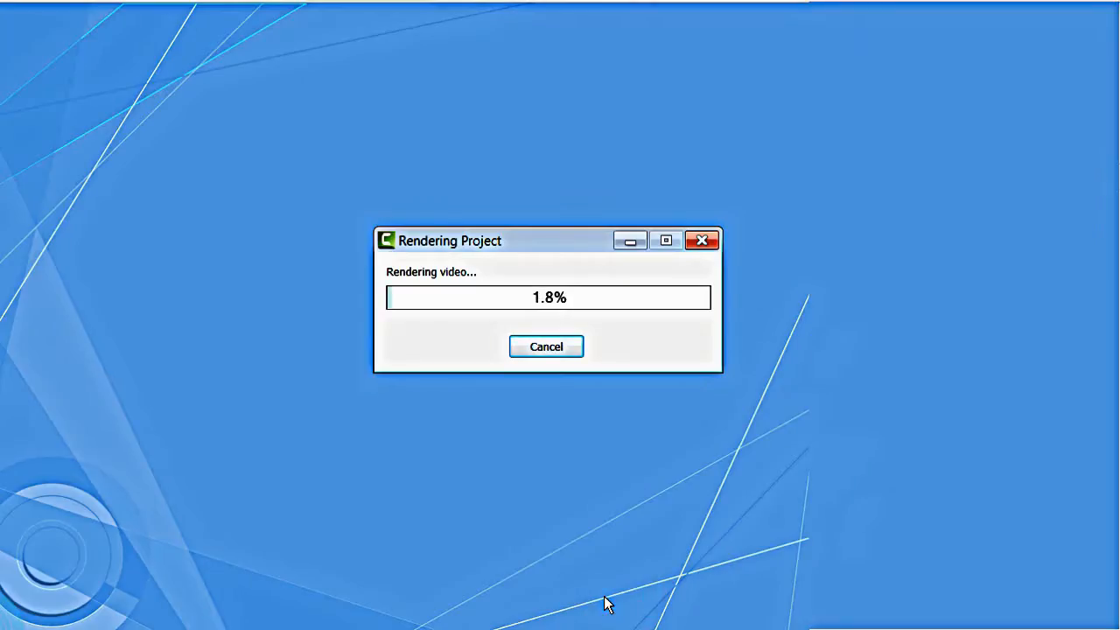